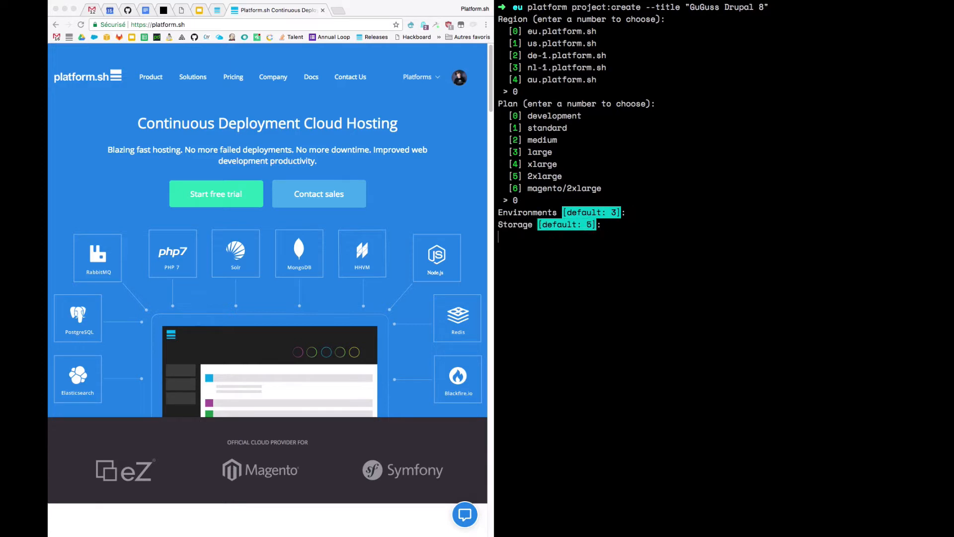
# Step: Confirm creation of the 'GuGuss Drupal 8' project in the EU region on the development plan
pyautogui.press('Enter')
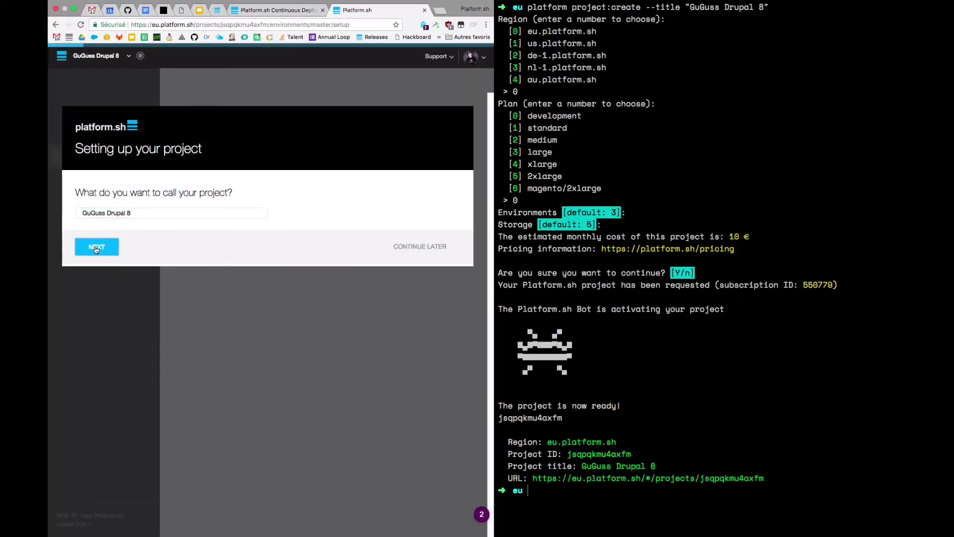
# Step: Complete the setup wizard with the Drupal stack and Drupal 8 base so Master starts building
pyautogui.click(97, 246)
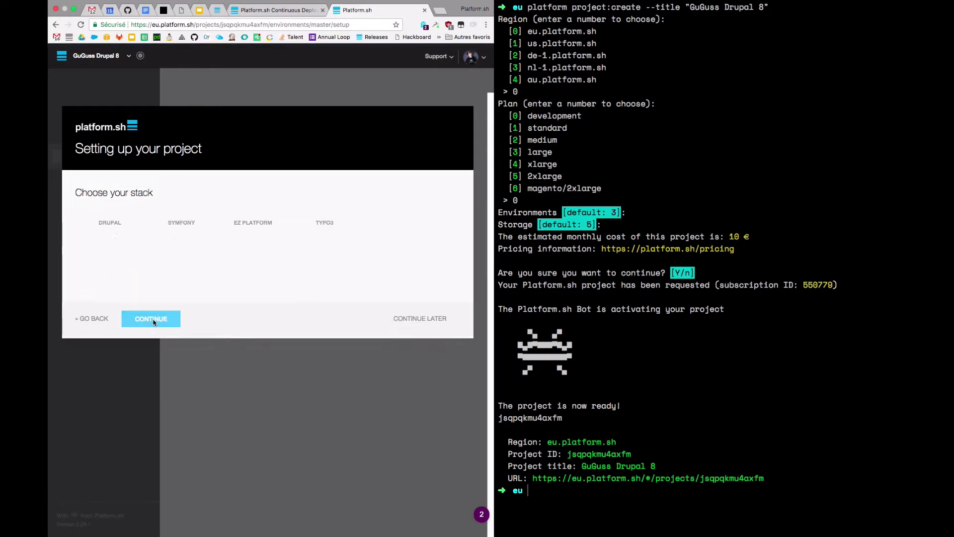
pyautogui.click(109, 247)
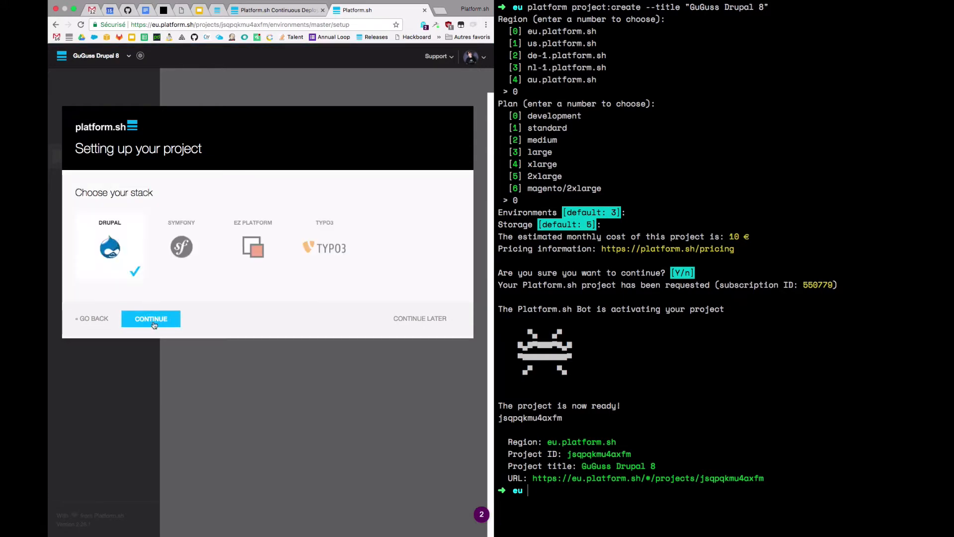
pyautogui.click(151, 318)
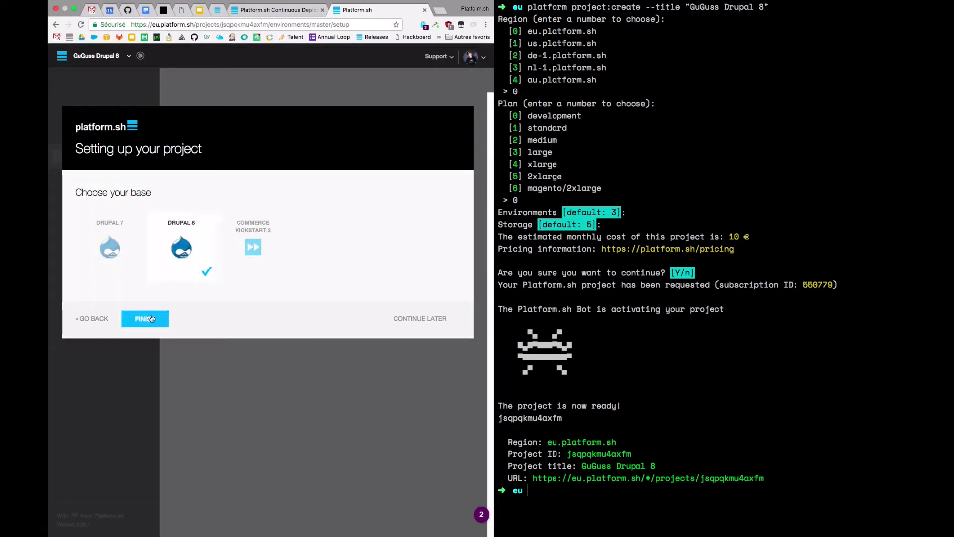
pyautogui.click(145, 318)
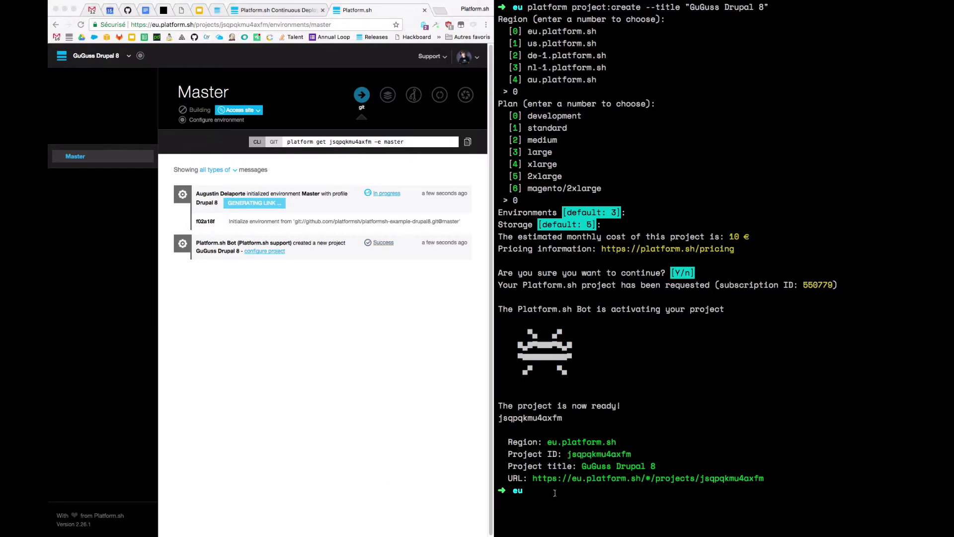
# Step: Clone project jsqpqkmu4axfm locally with platform get and run platform build to install Drupal packages
pyautogui.write('platform get jsqpqkmu4axfm')
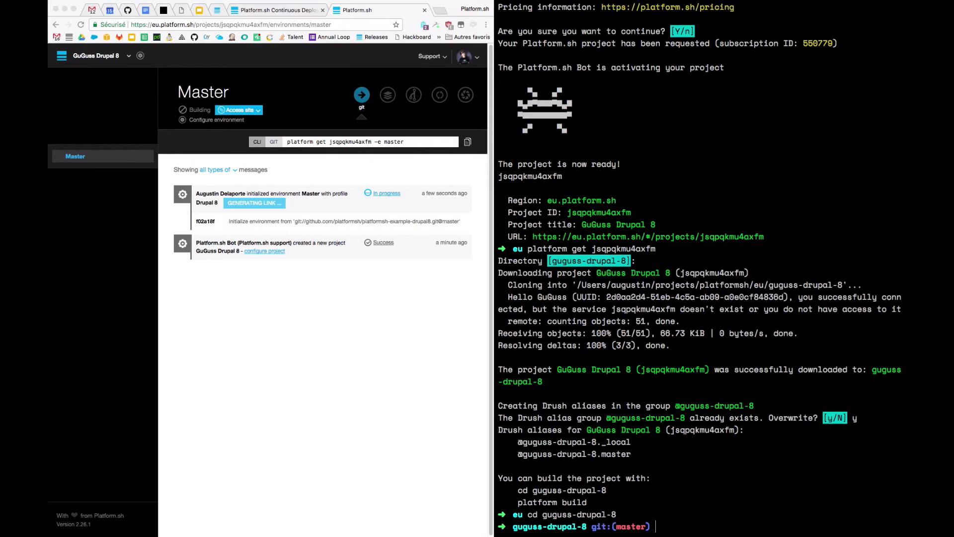
pyautogui.write('platform')
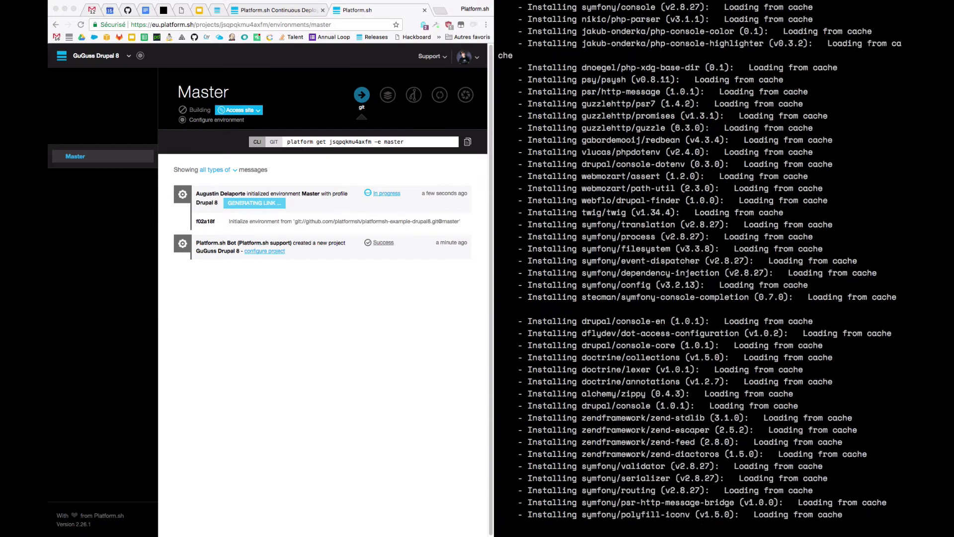
pyautogui.scroll(-3)
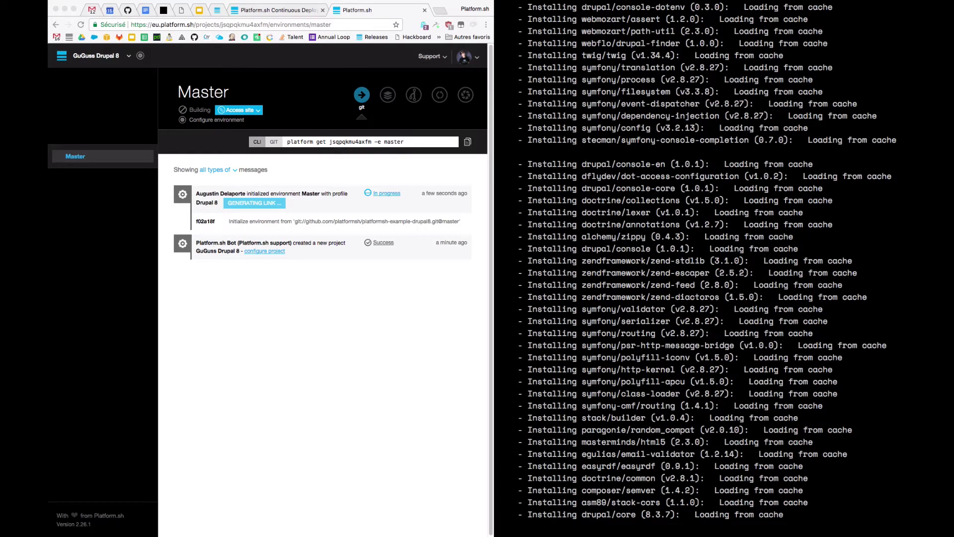
pyautogui.scroll(-3)
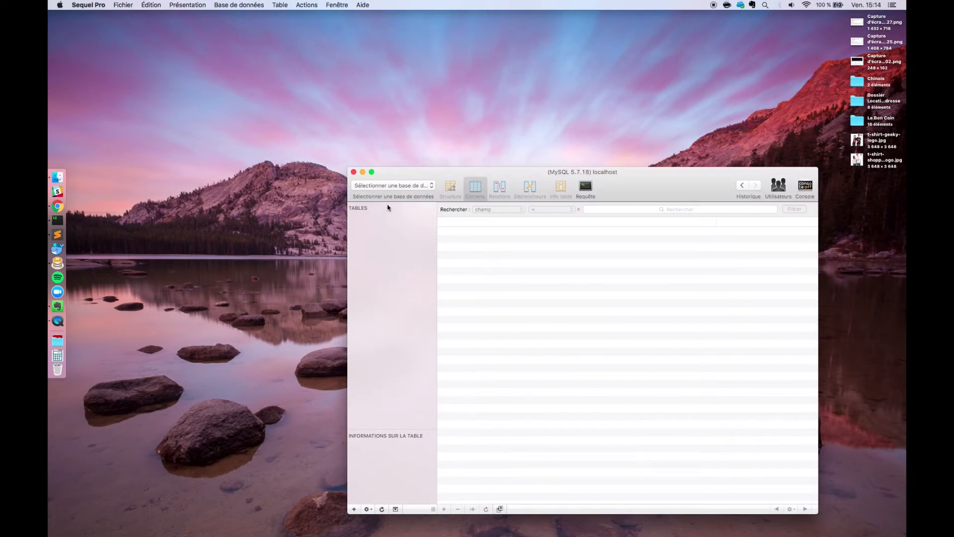
# Step: Add a new guguss_d8 database with default utf8 encoding and open the project in an editor
pyautogui.click(391, 184)
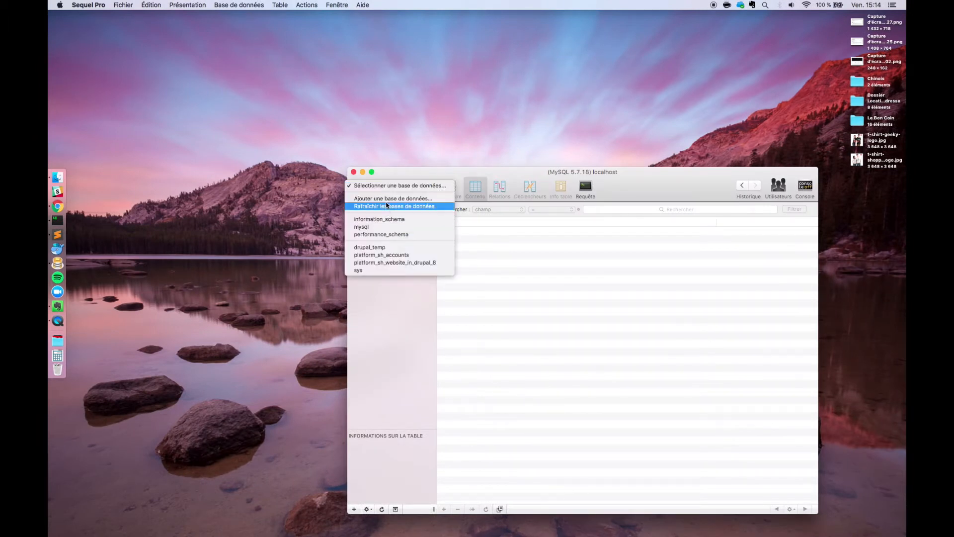
pyautogui.click(387, 198)
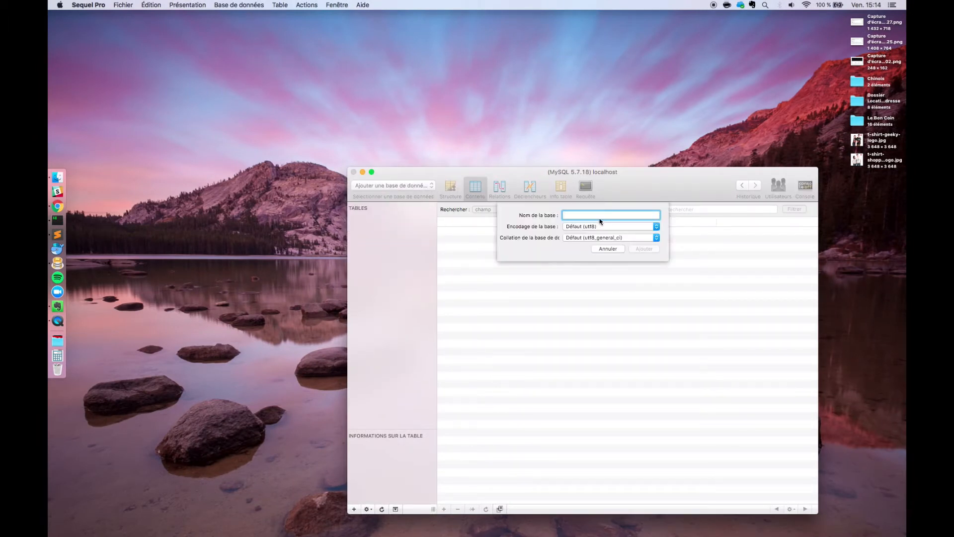
pyautogui.write('guguss_df')
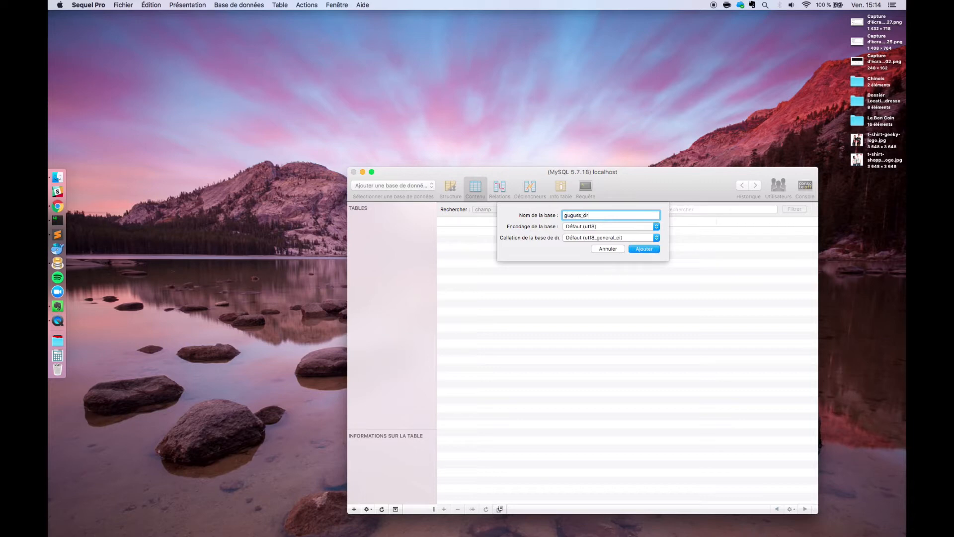
pyautogui.click(644, 249)
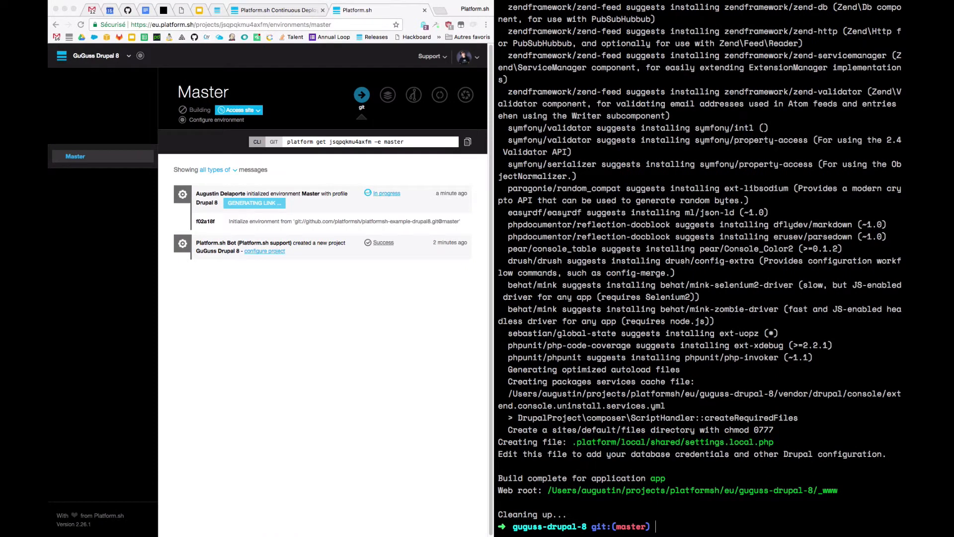
pyautogui.write('stt')
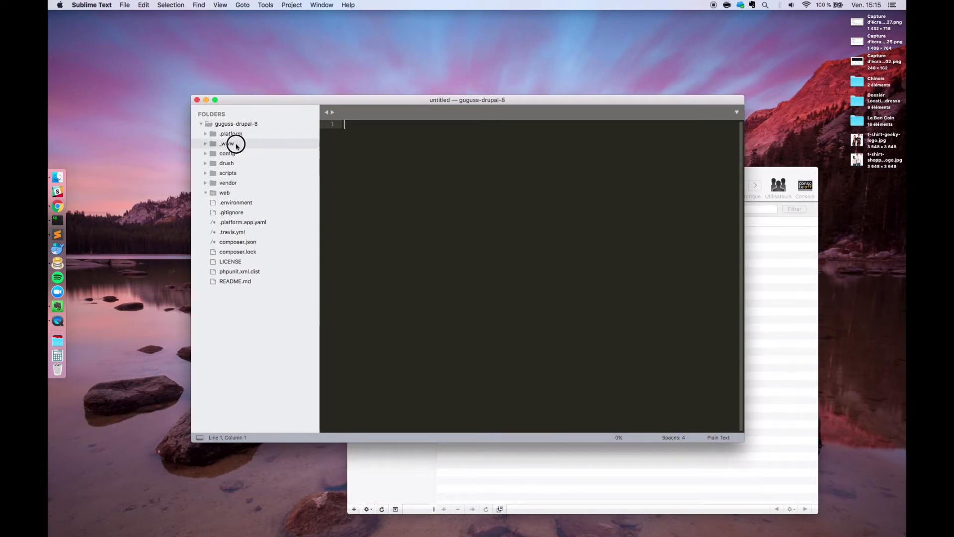
# Step: Add a $settings["hash_salt"] entry to _www/sites/default/settings.local.php
pyautogui.click(226, 143)
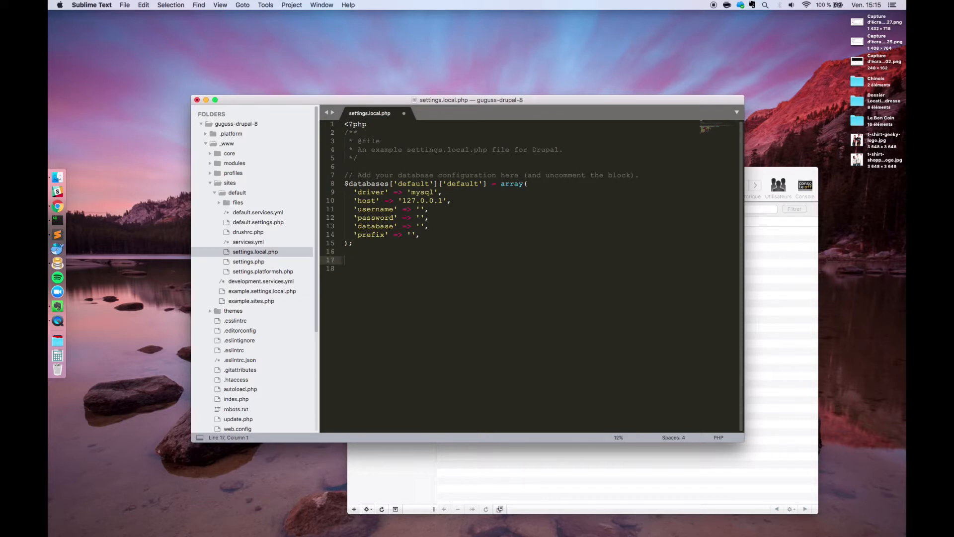
pyautogui.write('$settings')
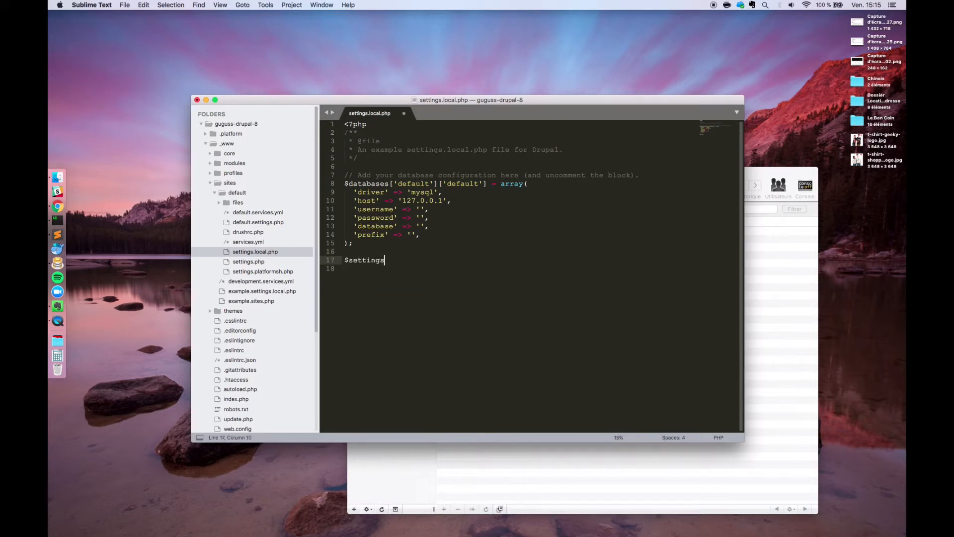
pyautogui.write('[""]')
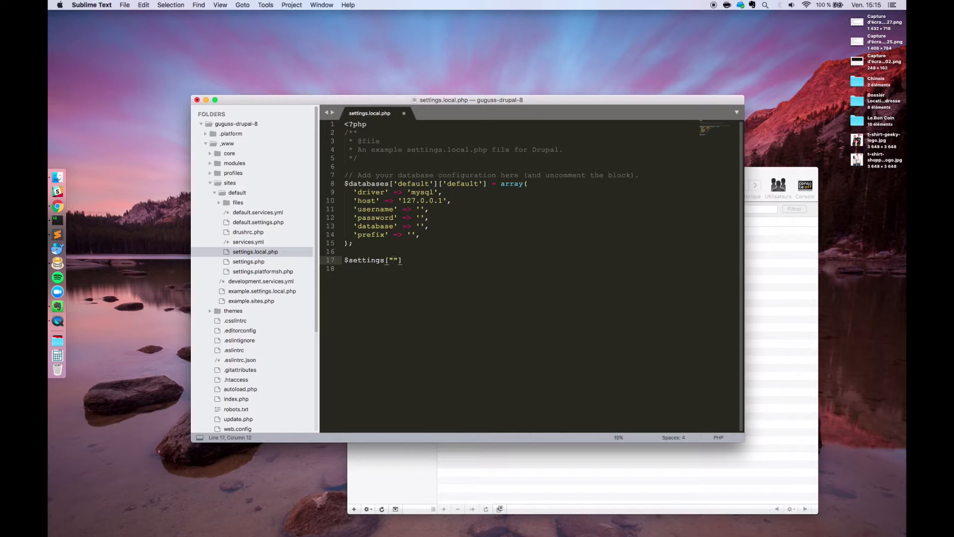
pyautogui.write('hash_salt')
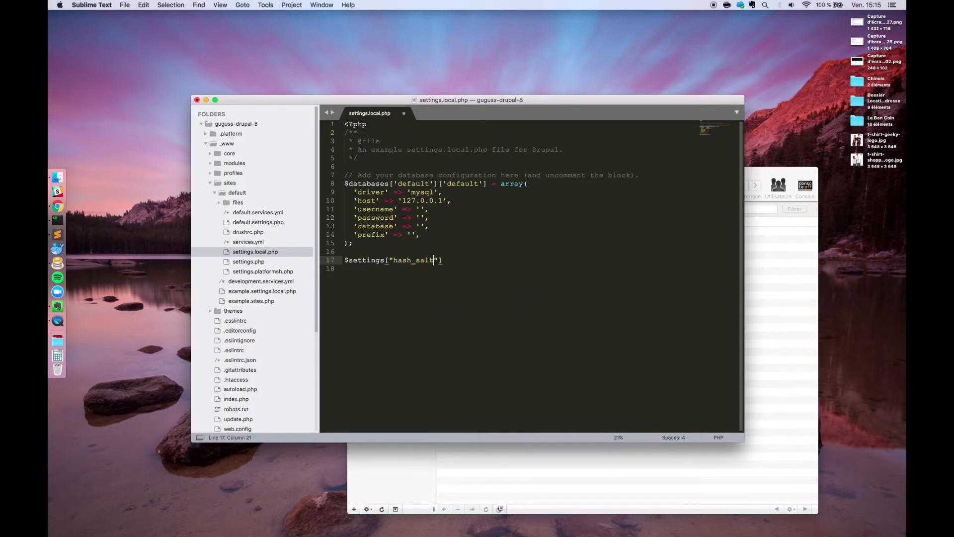
pyautogui.write('= ""')
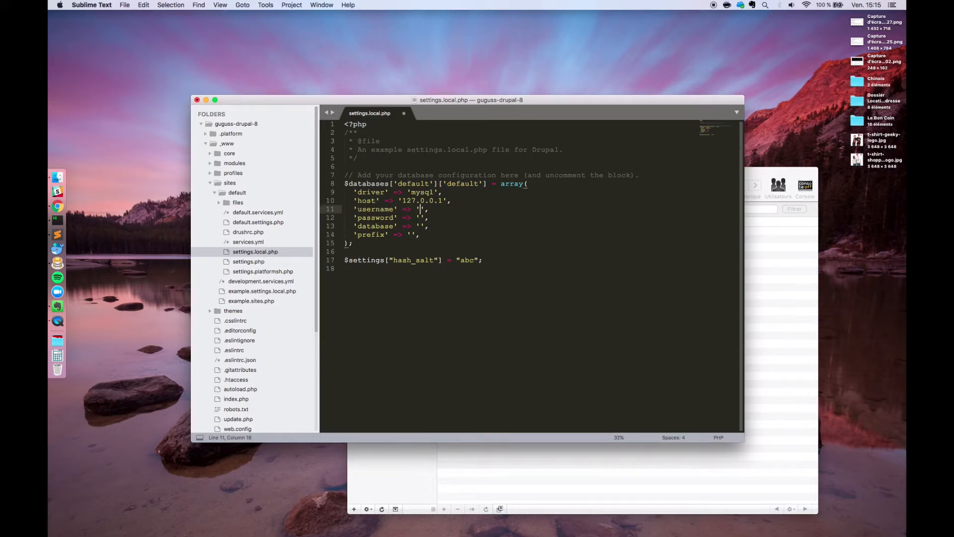
pyautogui.write('root')
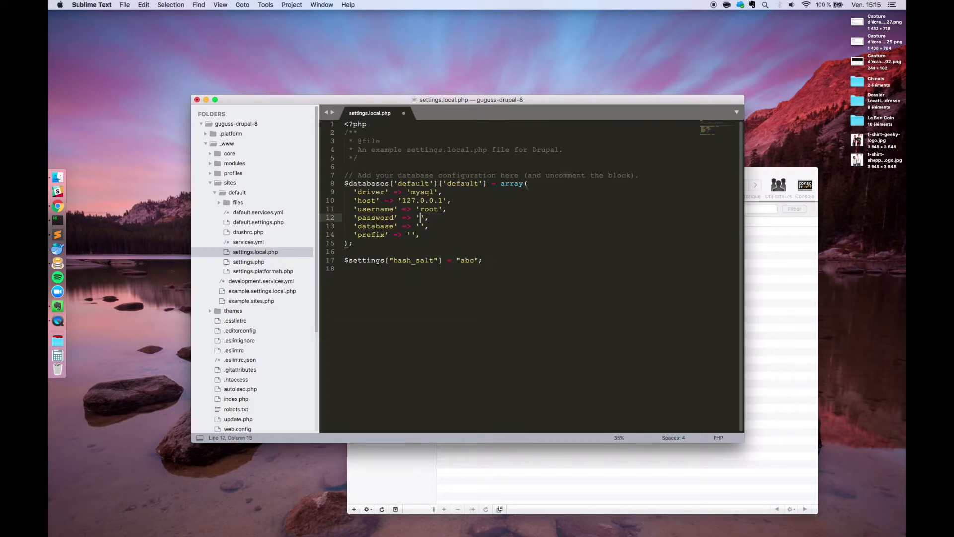
pyautogui.write('root')
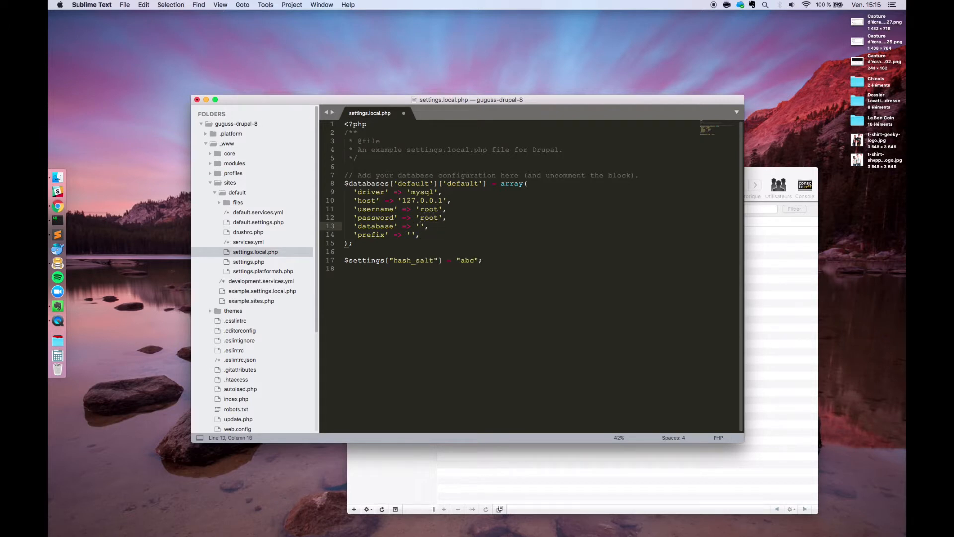
pyautogui.write('guguss_dr')
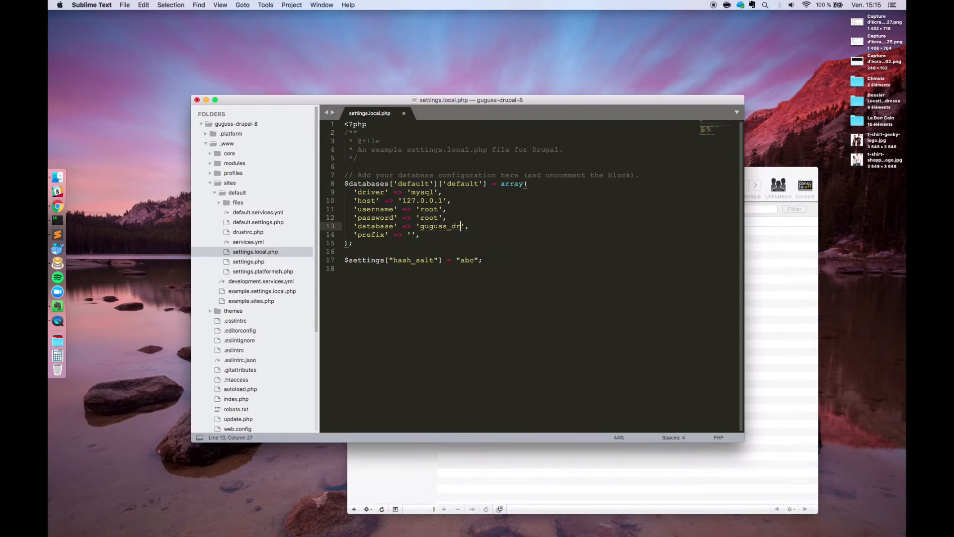
pyautogui.write('upal_8')
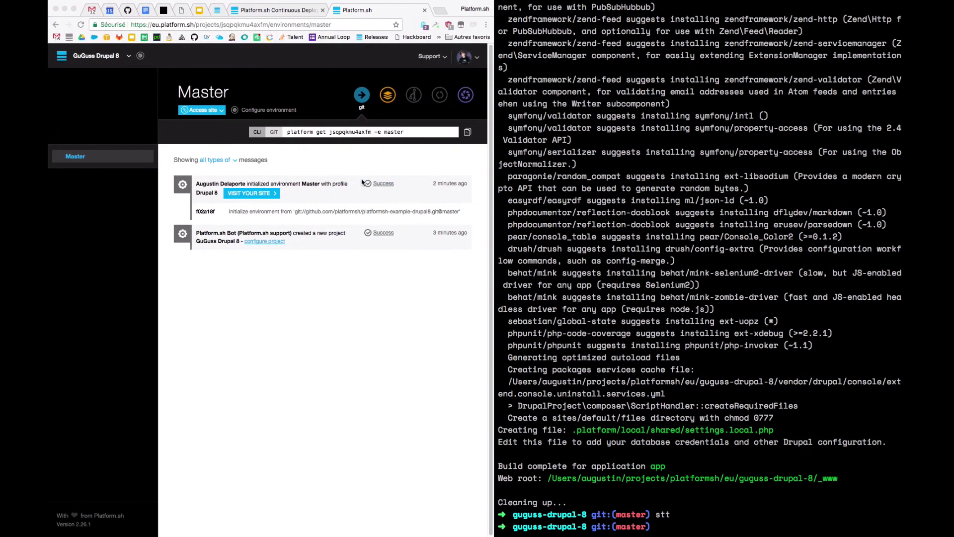
pyautogui.moveTo(247, 196)
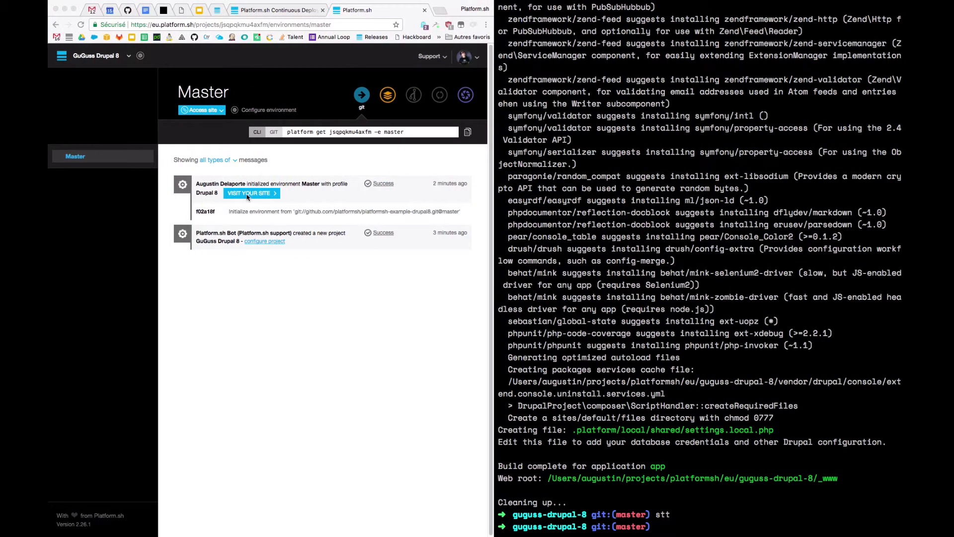
# Step: Run platform drush si, drop all tables to reinstall Drupal, and view the installed site's welcome page
pyautogui.click(248, 193)
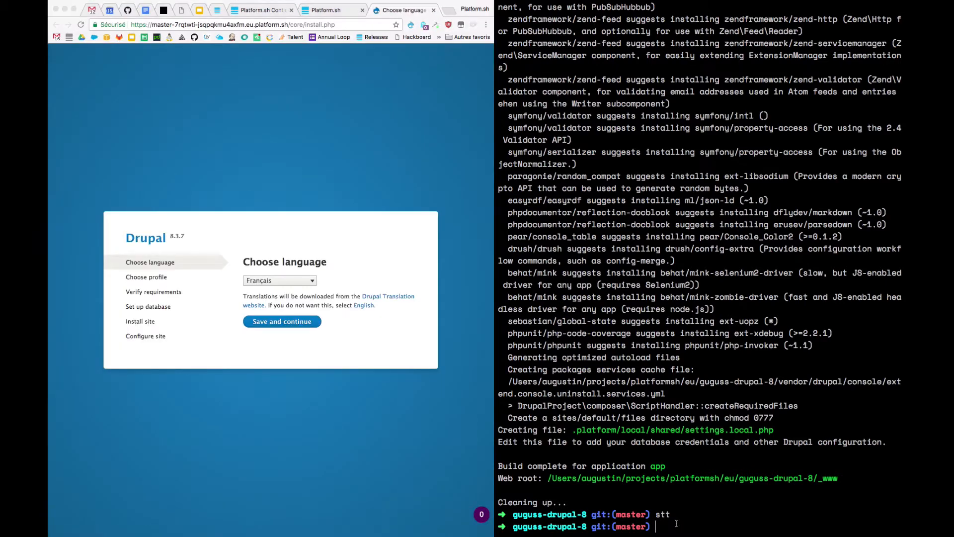
pyautogui.write("platform drush 'si")
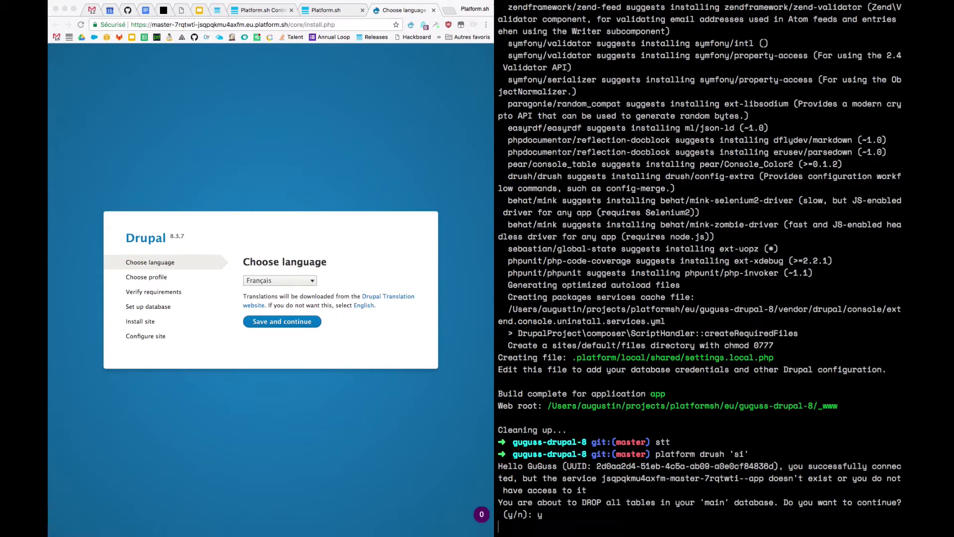
pyautogui.press('Return')
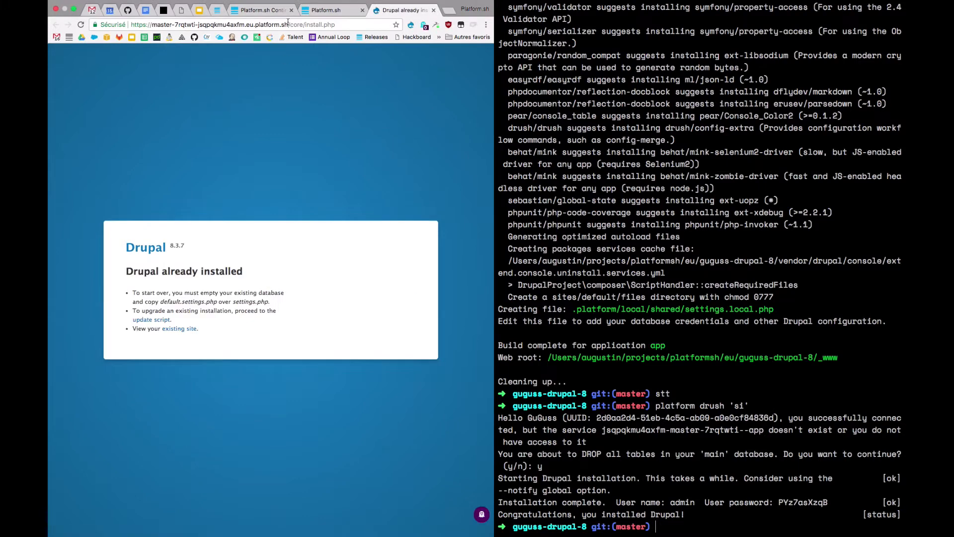
pyautogui.click(179, 328)
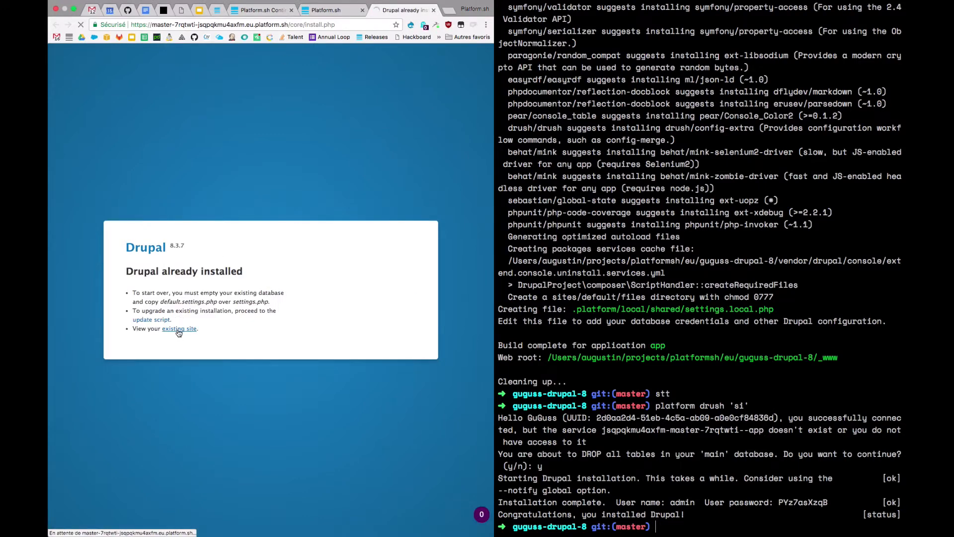
pyautogui.click(179, 328)
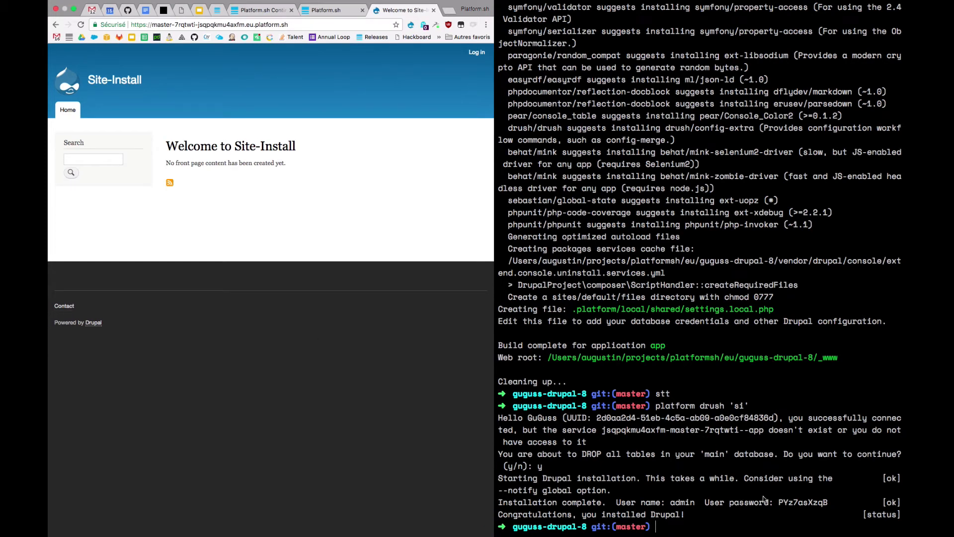
pyautogui.write('cd web/')
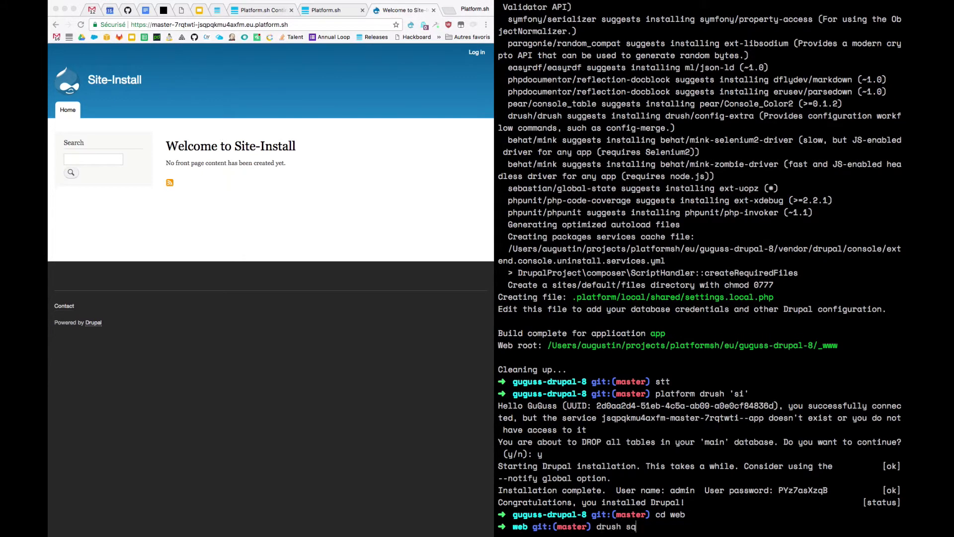
pyautogui.write('l-sync')
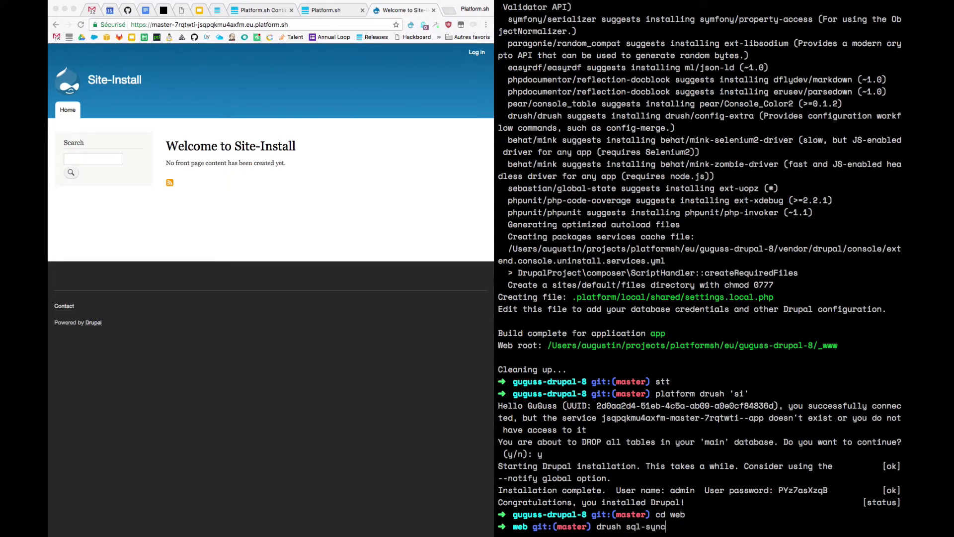
pyautogui.write('@gu')
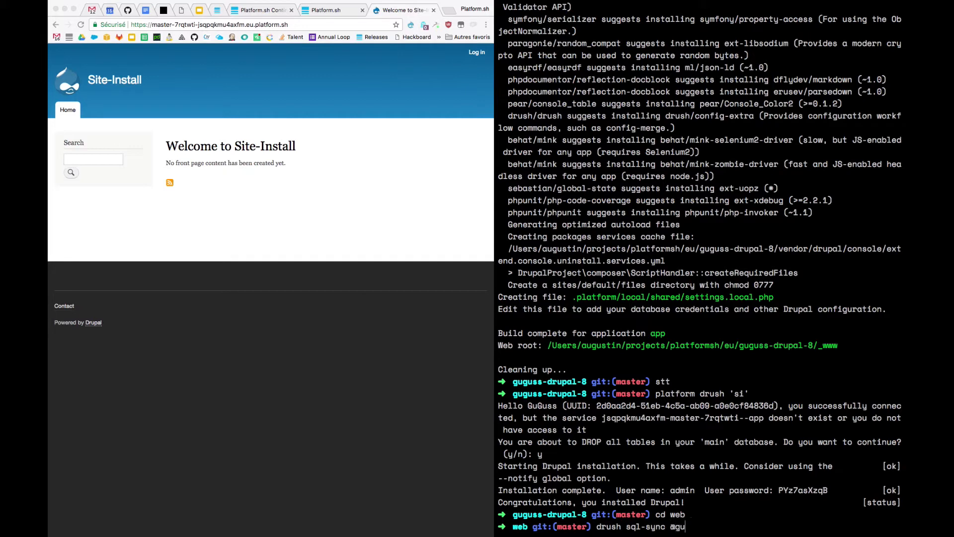
pyautogui.write('guguss-drupal-')
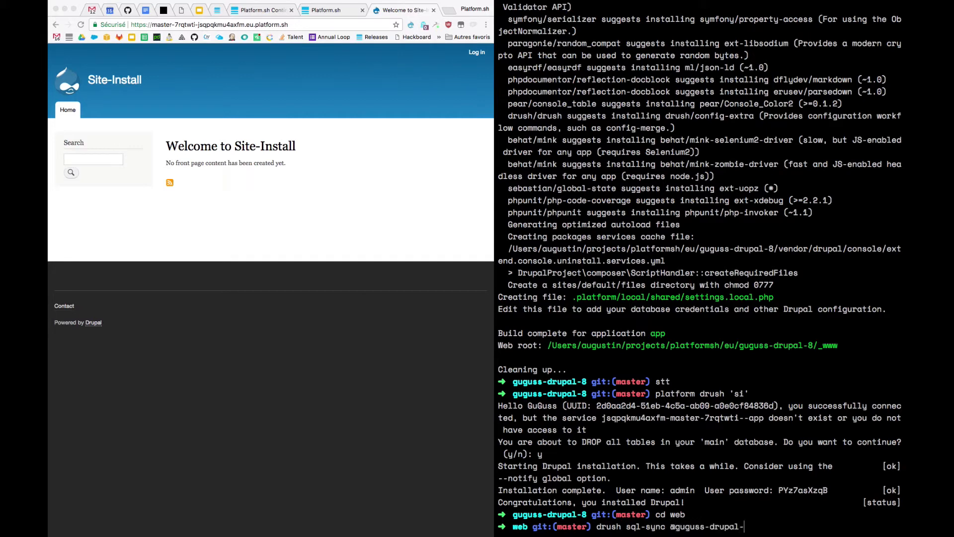
pyautogui.write('8.master a')
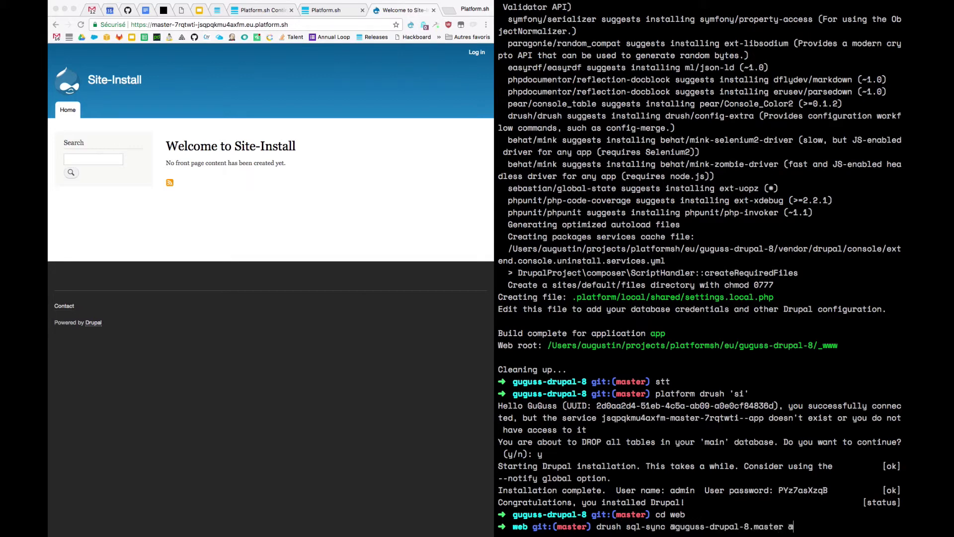
pyautogui.write('guguss-drupal-8._local')
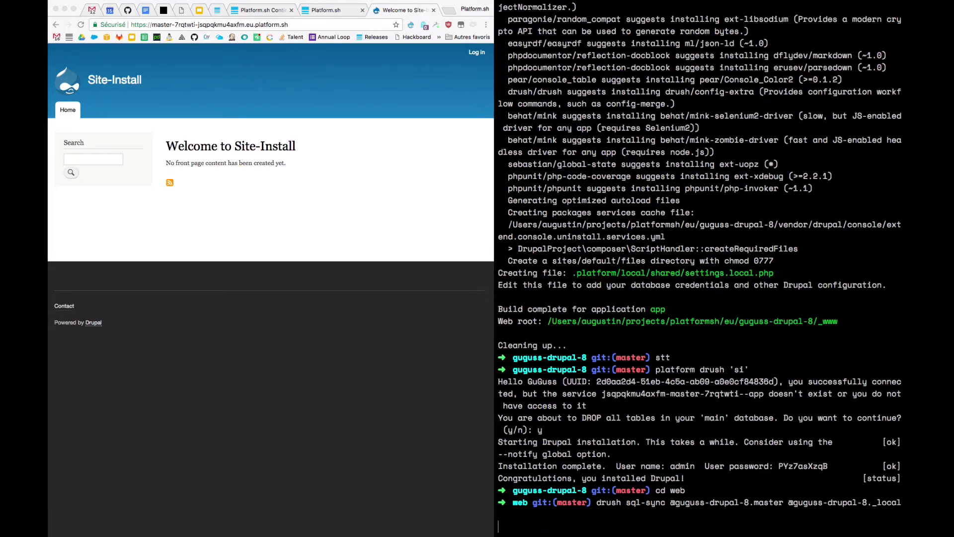
pyautogui.scroll(-3)
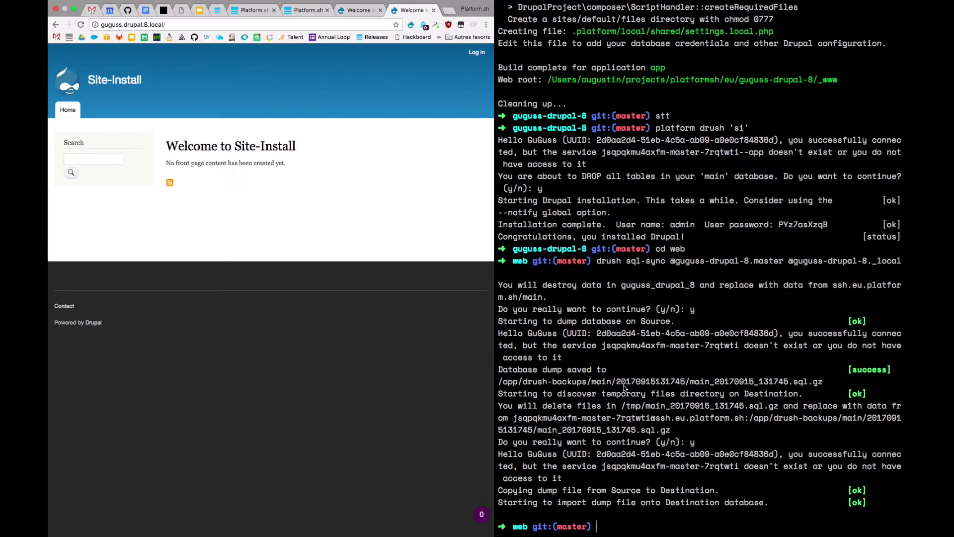
# Step: Set system.site name to "GuGuss Drupal 8 Site" with drush config-set
pyautogui.write('drush config')
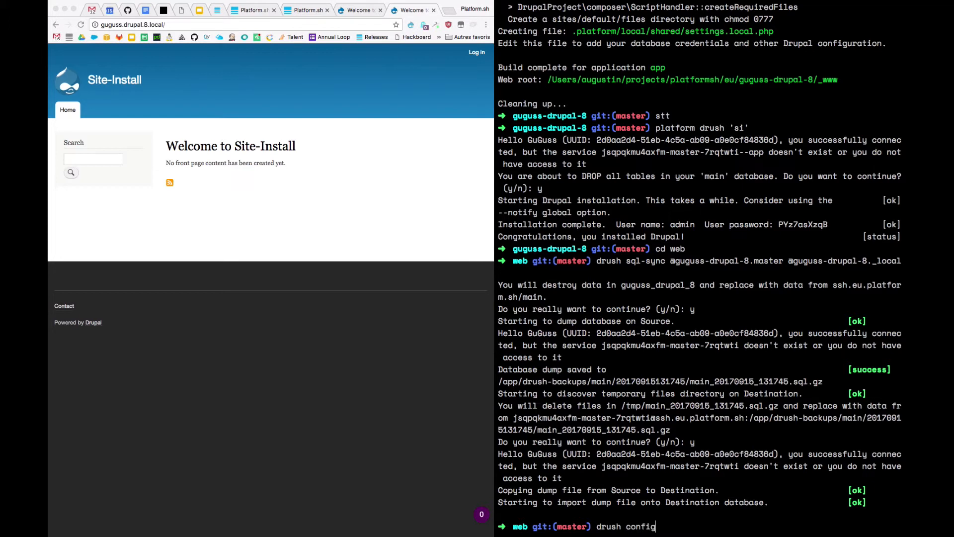
pyautogui.write('-set s')
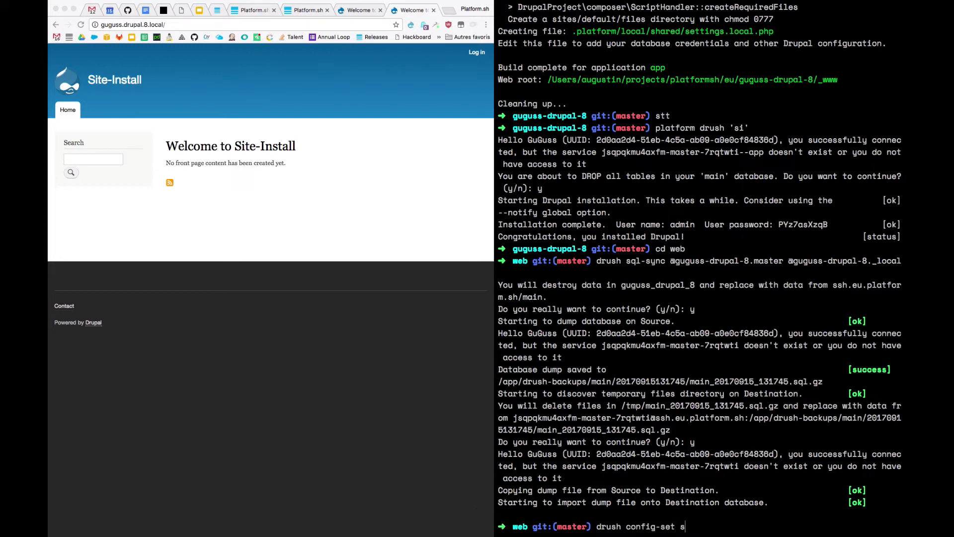
pyautogui.write('ystem.site name "')
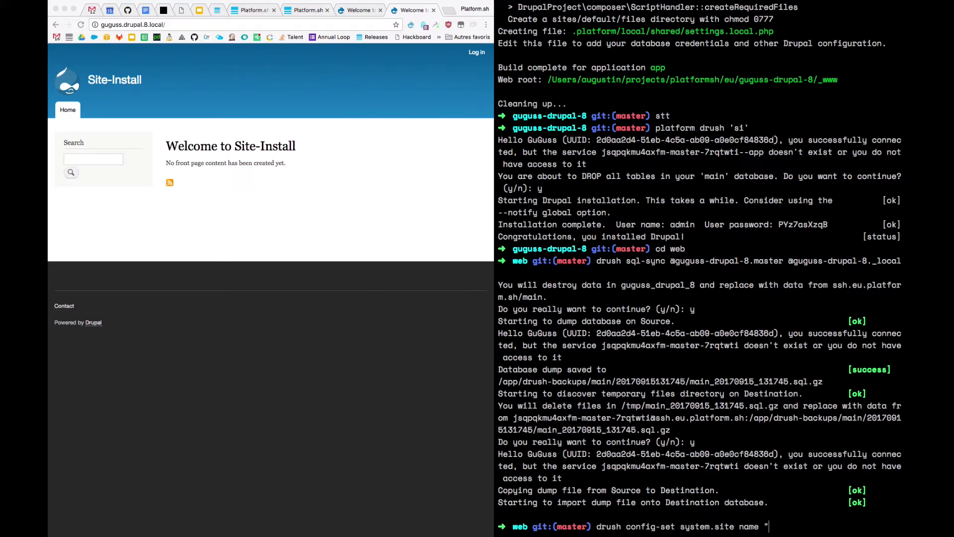
pyautogui.write('GuGuss Drupal')
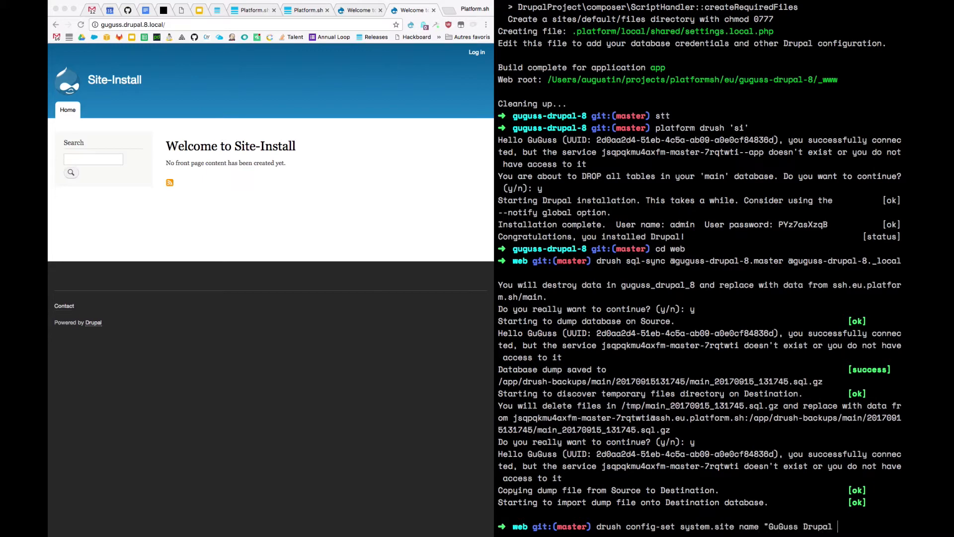
pyautogui.write('8 Site"')
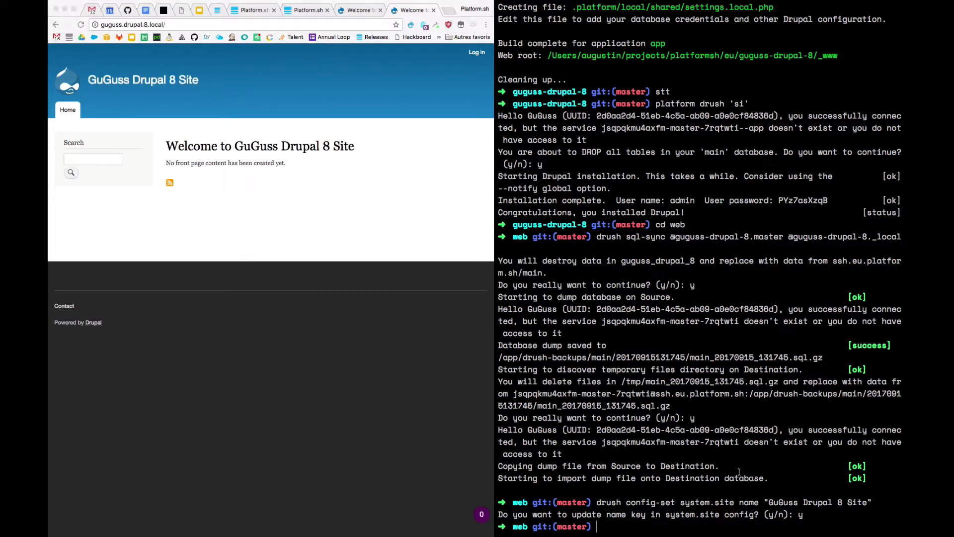
# Step: Export the site configuration to config/sync with drush cex
pyautogui.write('drush cex')
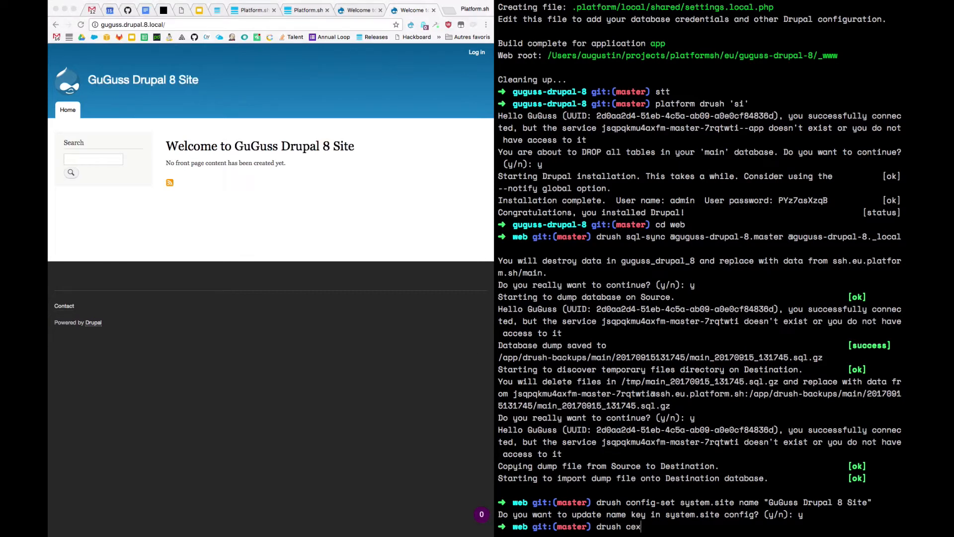
pyautogui.press('Return')
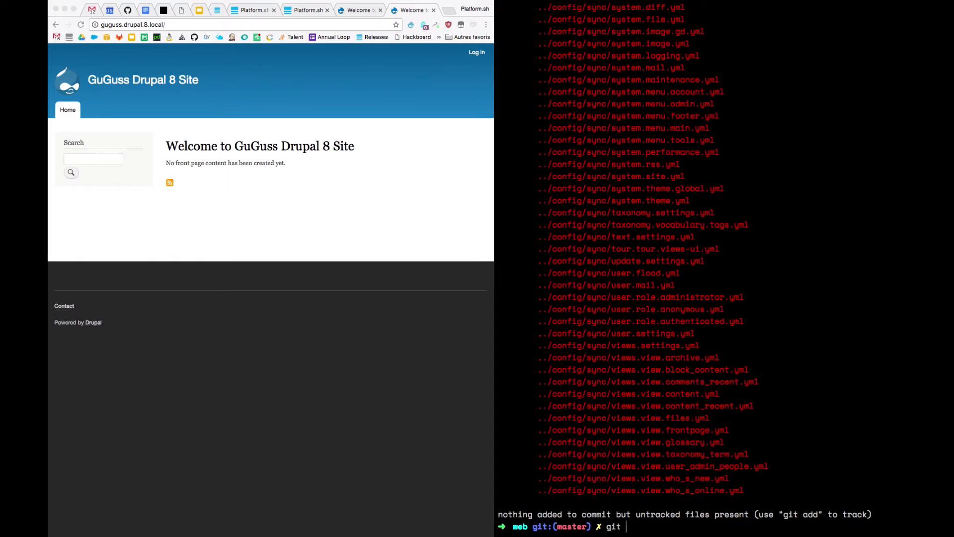
# Step: Stage config/sync and commit it as "Initial configuration"
pyautogui.write('add ../')
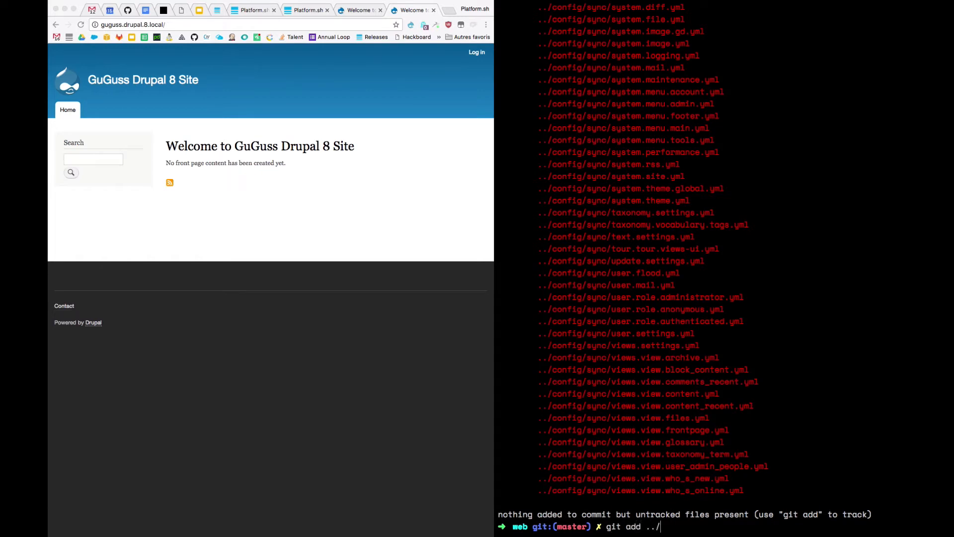
pyautogui.write('config/sync/')
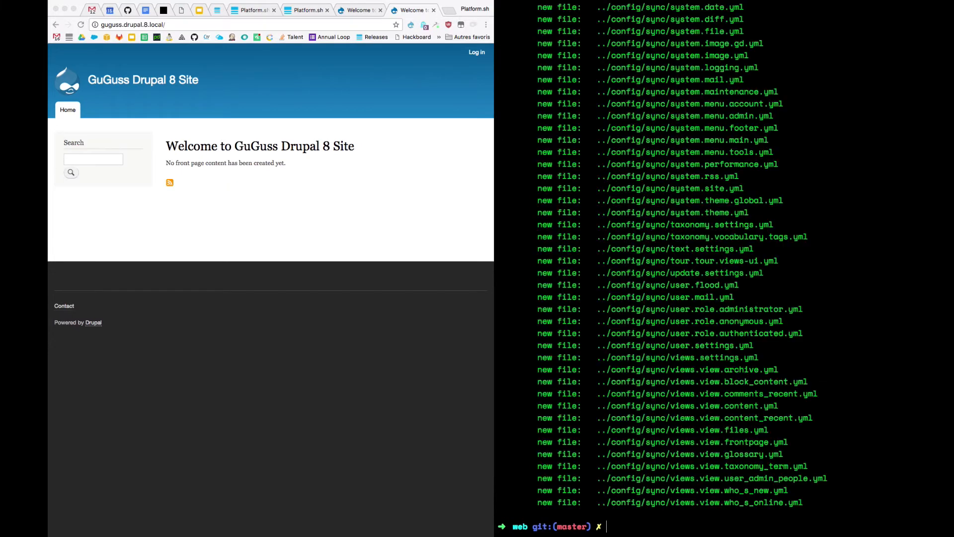
pyautogui.write('git commit -')
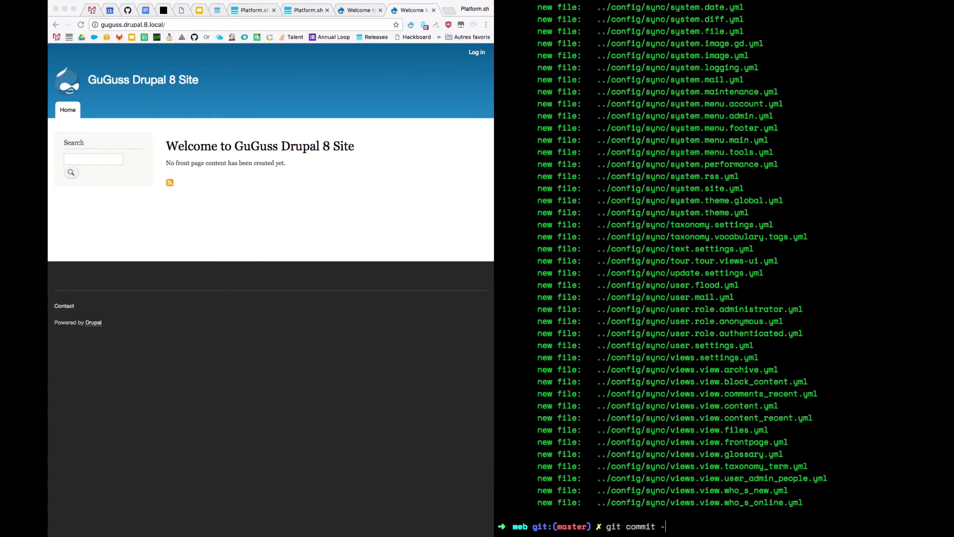
pyautogui.write('m "Init')
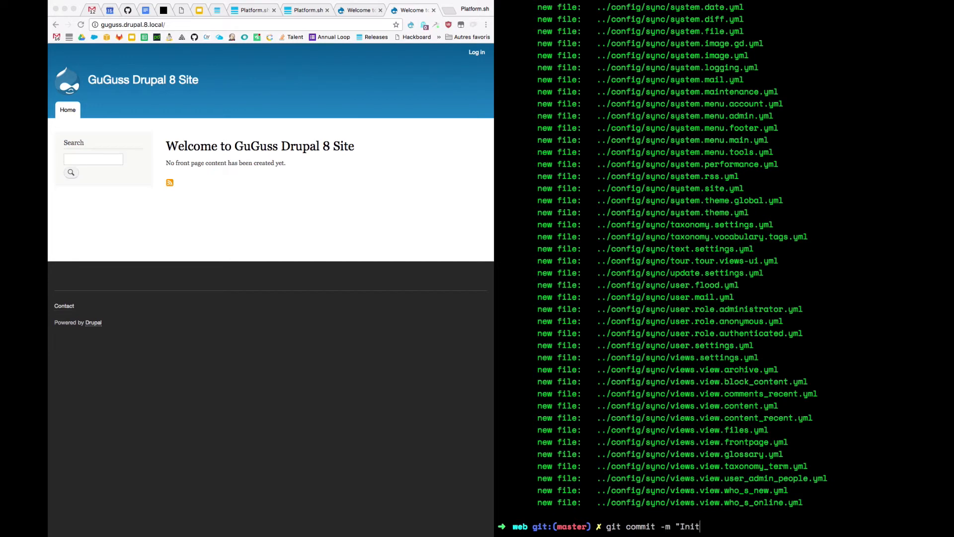
pyautogui.write('ial configuratio')
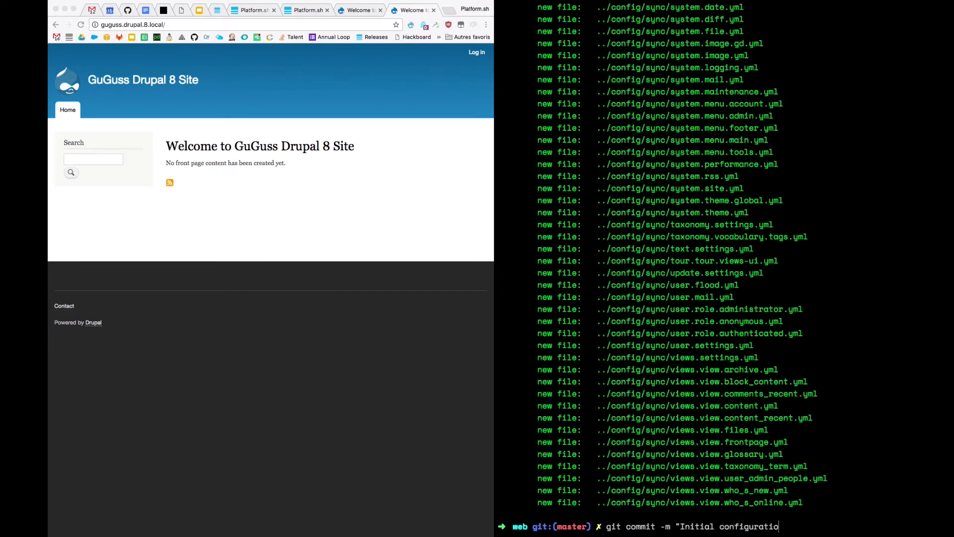
pyautogui.press('Enter')
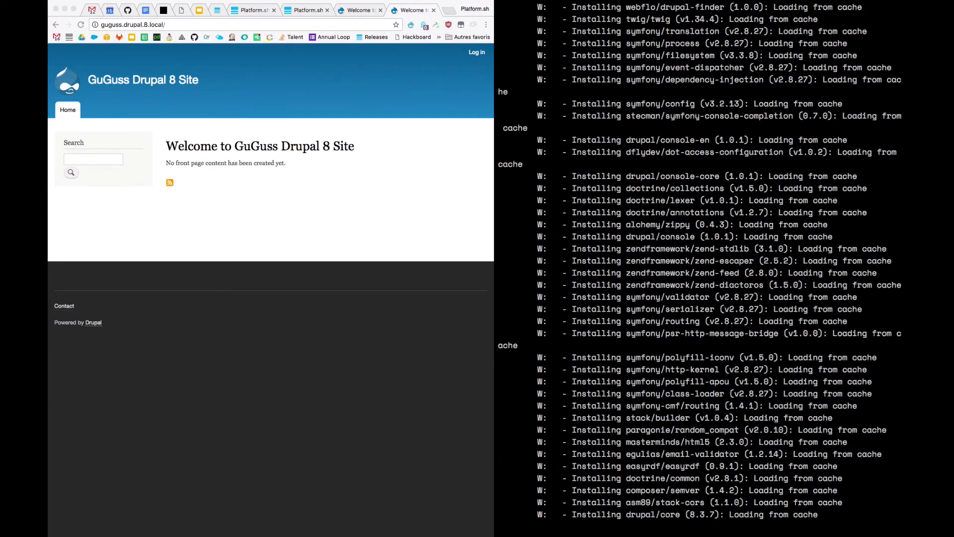
# Step: Push master to Platform.sh and check the redeployed site shows 'GuGuss Drupal 8 Site'
pyautogui.scroll(-3)
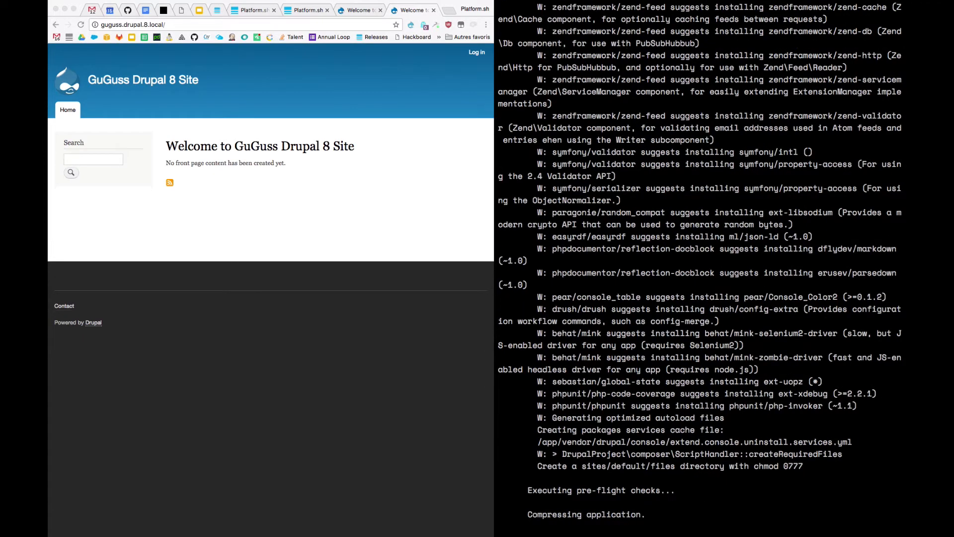
pyautogui.scroll(-3)
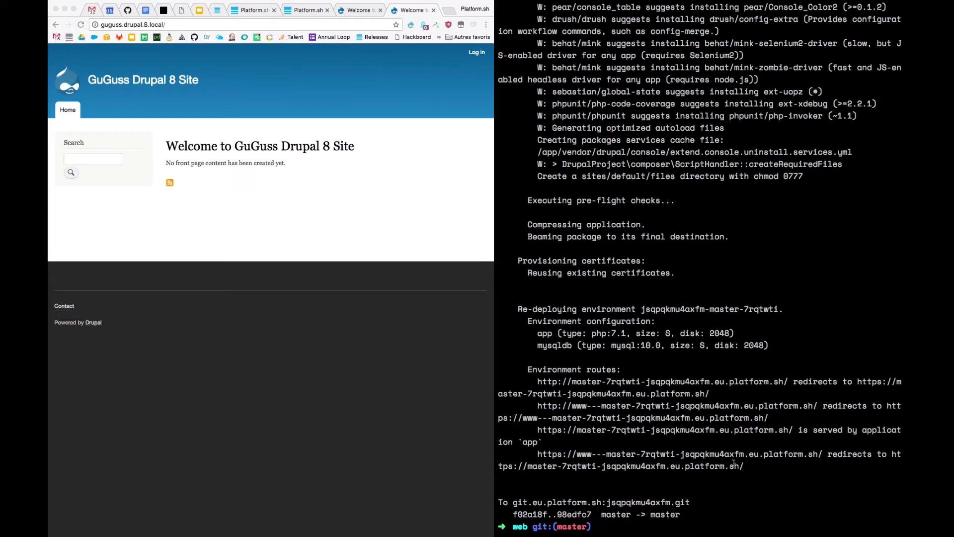
pyautogui.click(356, 9)
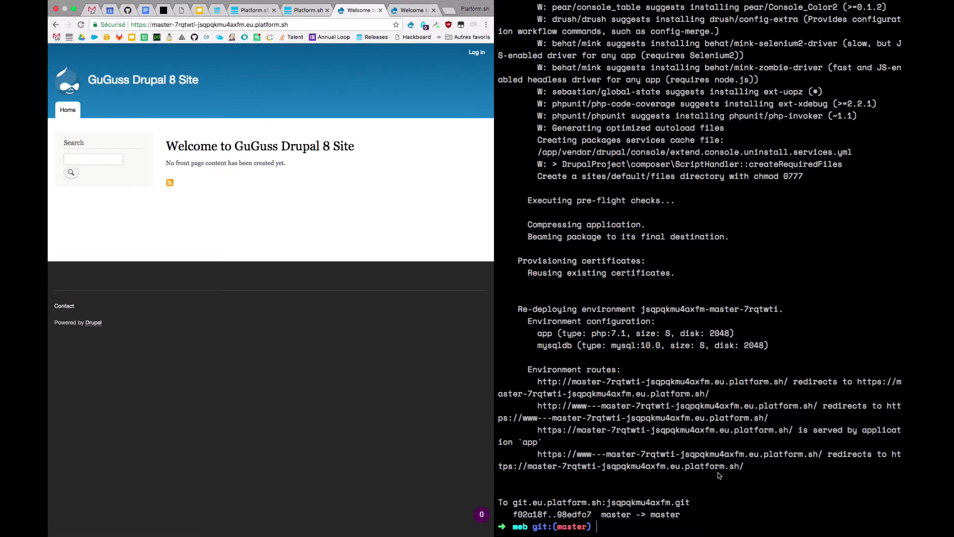
# Step: Branch a 'theme' environment from master with platform environment:branch theme and check it out locally
pyautogui.write('platform')
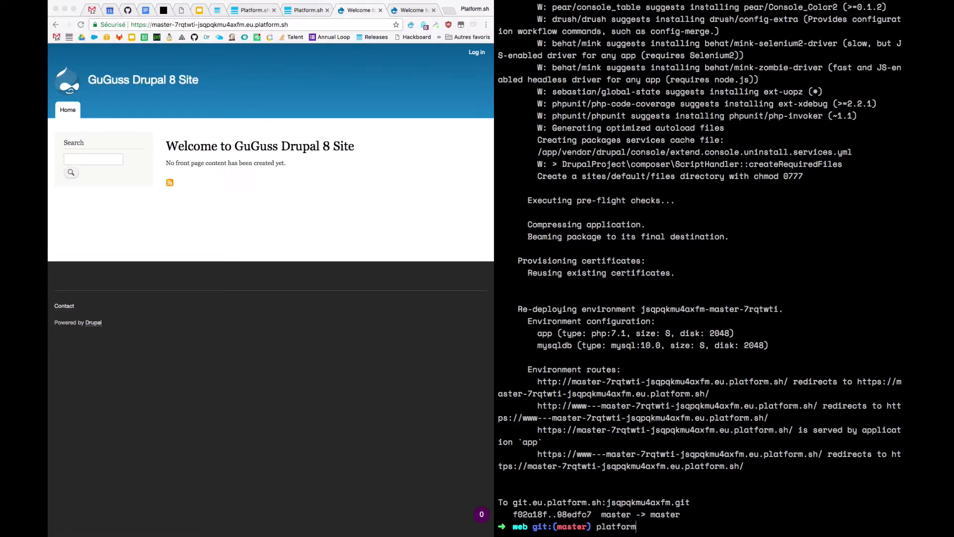
pyautogui.write('environment:branch')
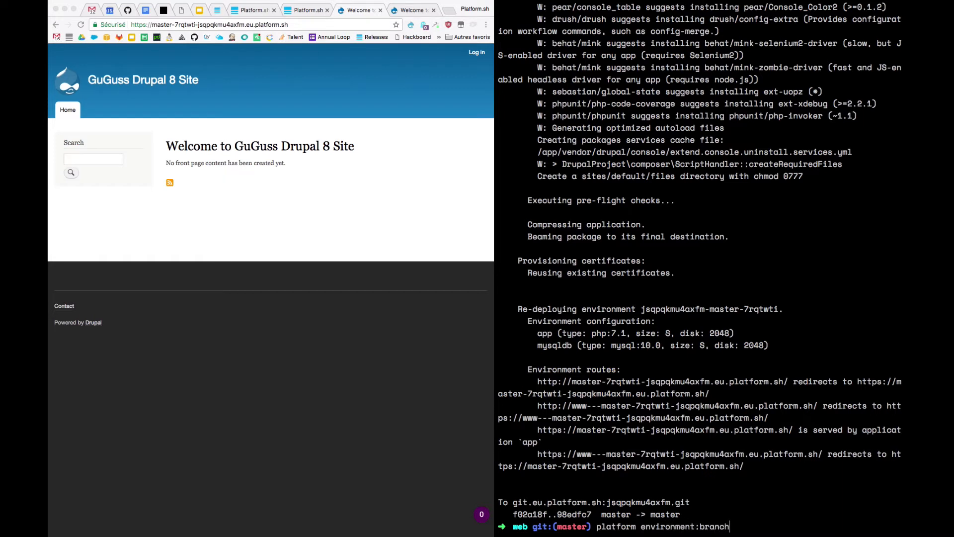
pyautogui.write('theme')
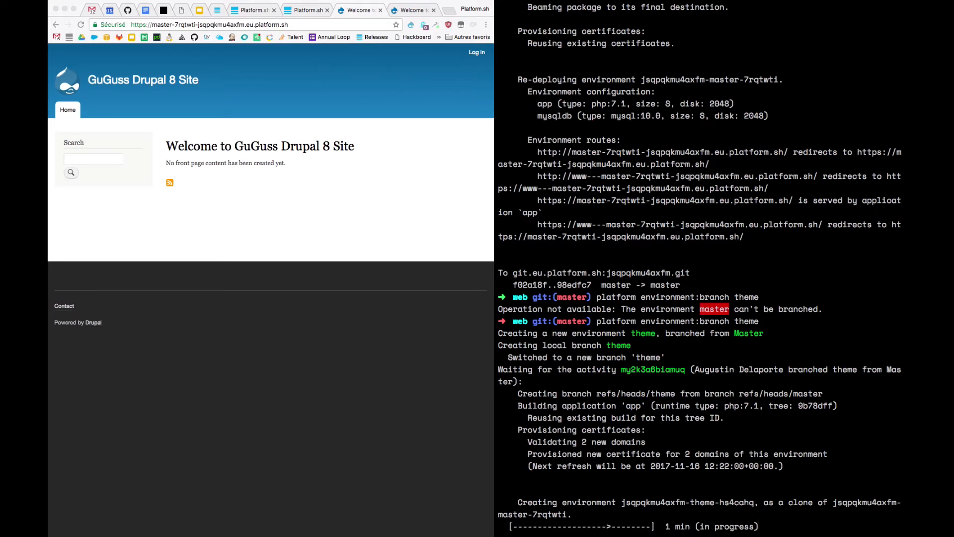
pyautogui.scroll(-3)
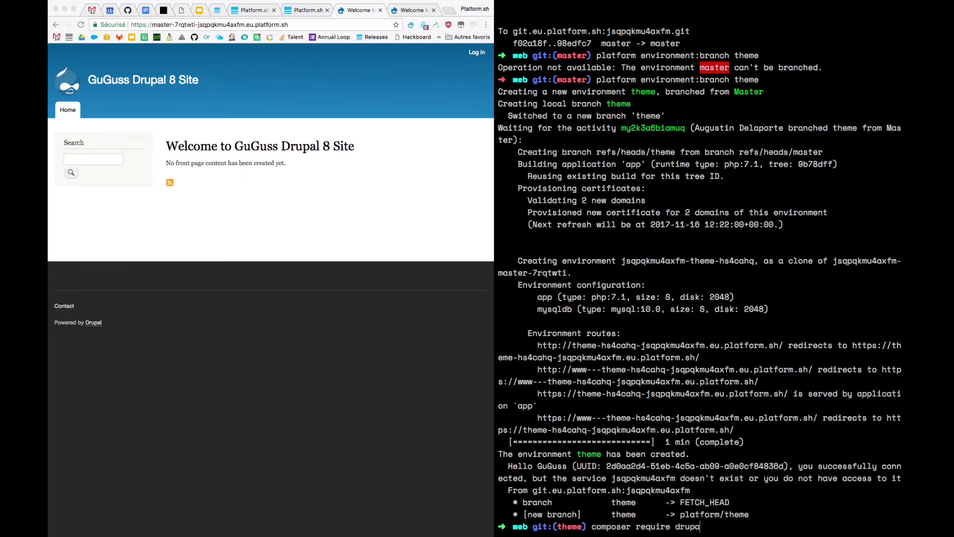
# Step: Require drupal/bootstrap with Composer and enable the Bootstrap theme via drush
pyautogui.write('/bootstrap')
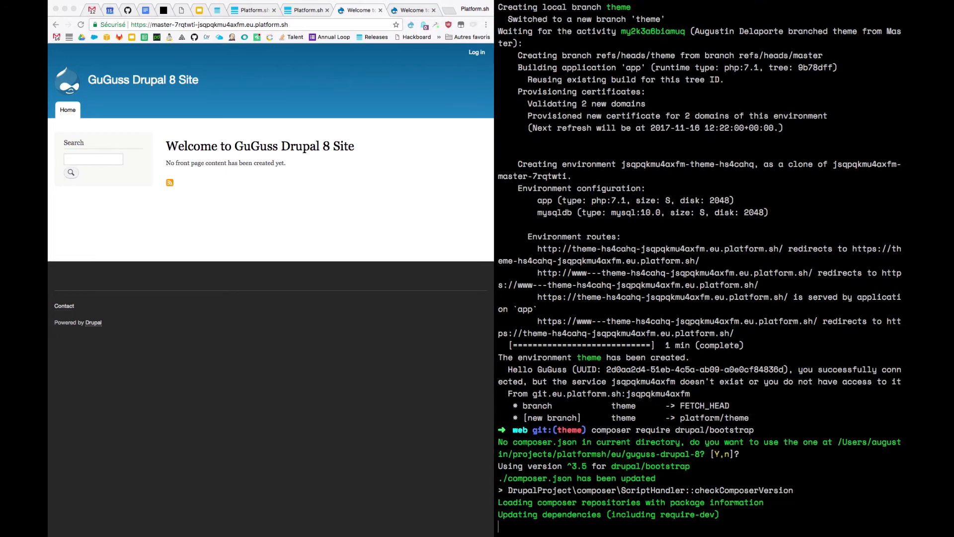
pyautogui.scroll(-3)
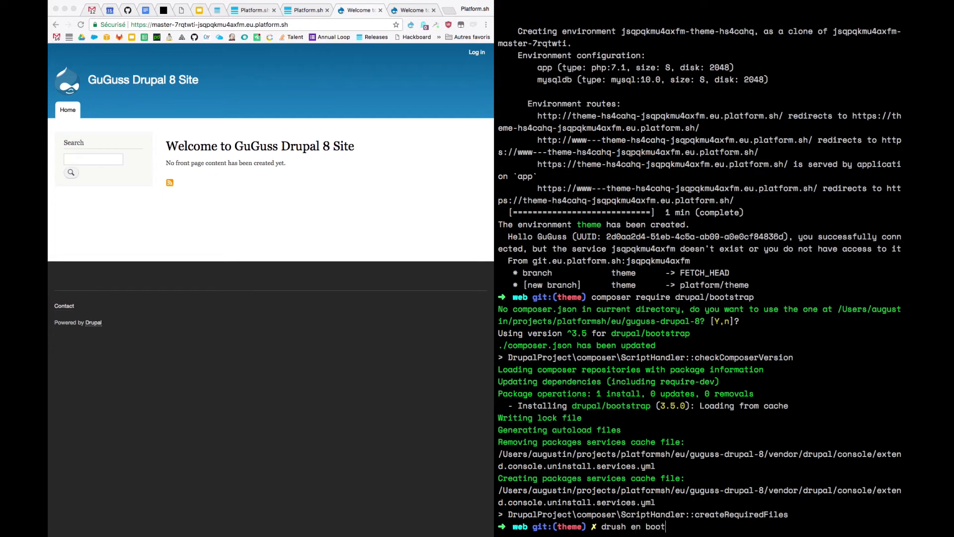
pyautogui.write('strap -y')
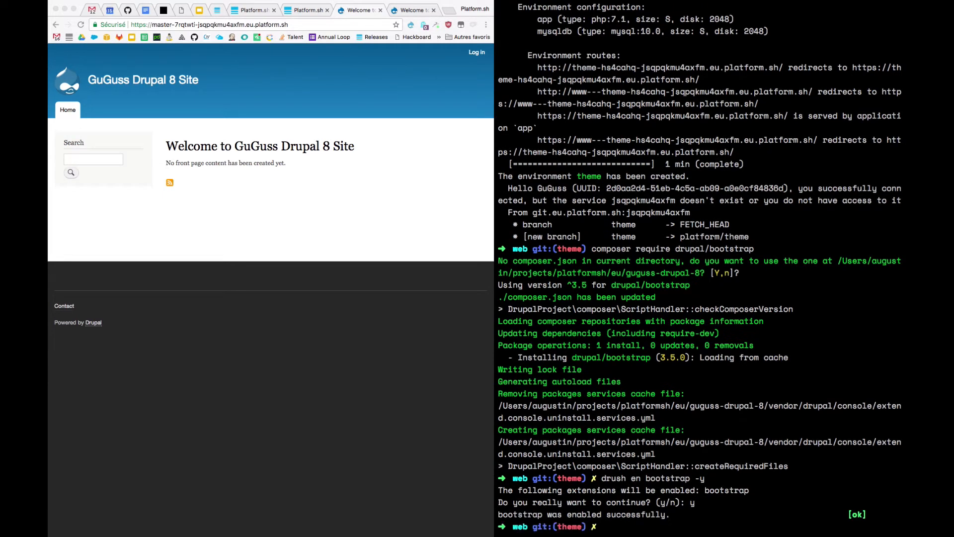
# Step: Set system.theme default to bootstrap with drush config-set
pyautogui.write('drush')
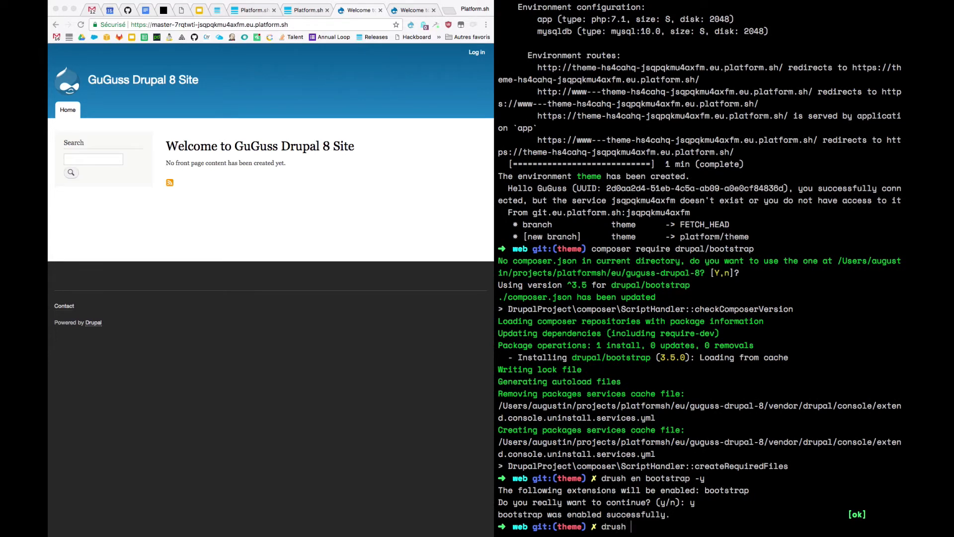
pyautogui.write('config-set')
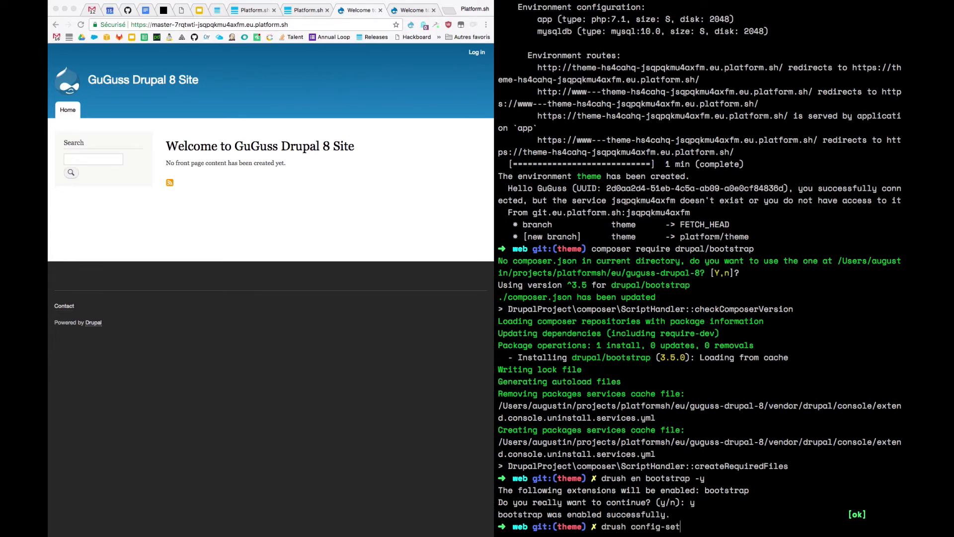
pyautogui.write('system.theme default bootstrap')
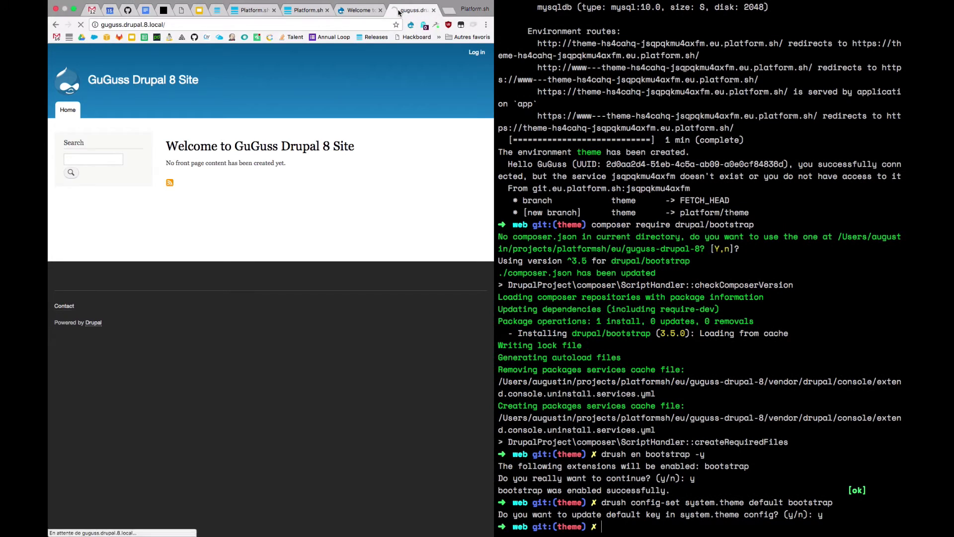
# Step: View the local site, export config with drush cex and stage everything with git add --all
pyautogui.click(79, 25)
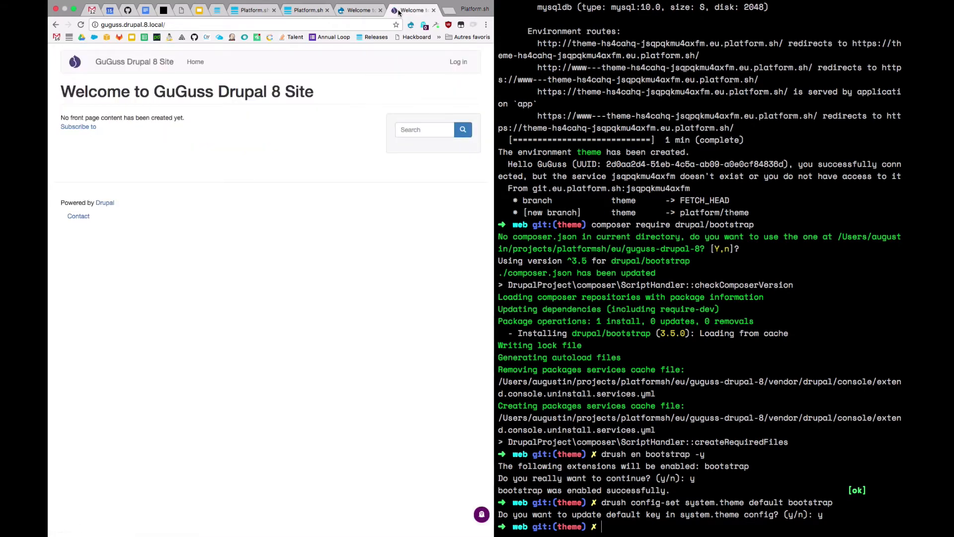
pyautogui.moveTo(265, 228)
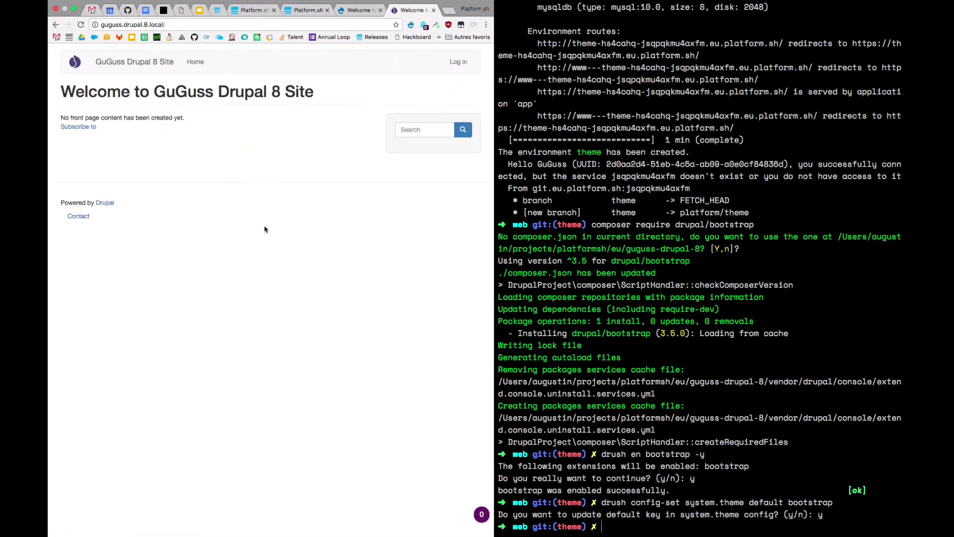
pyautogui.write('drush cex')
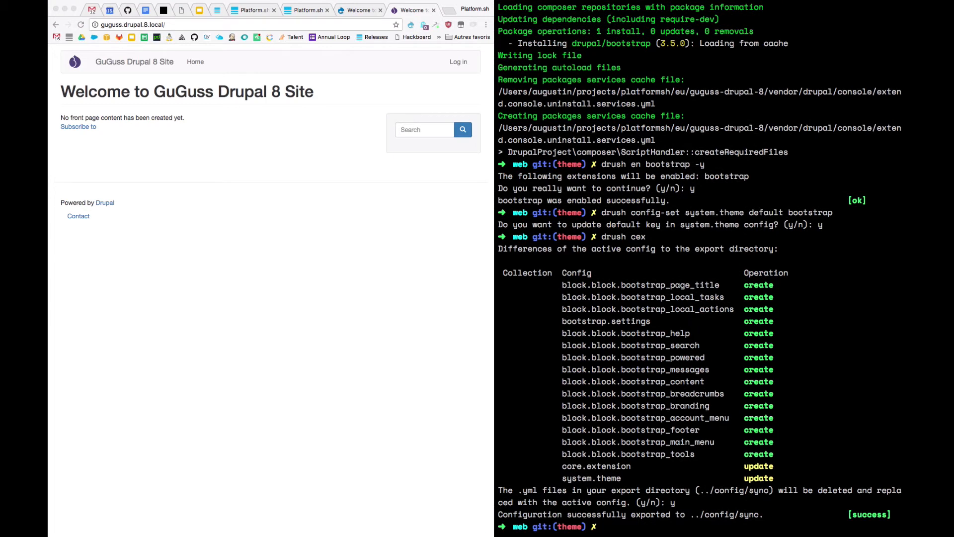
pyautogui.write('git add --all')
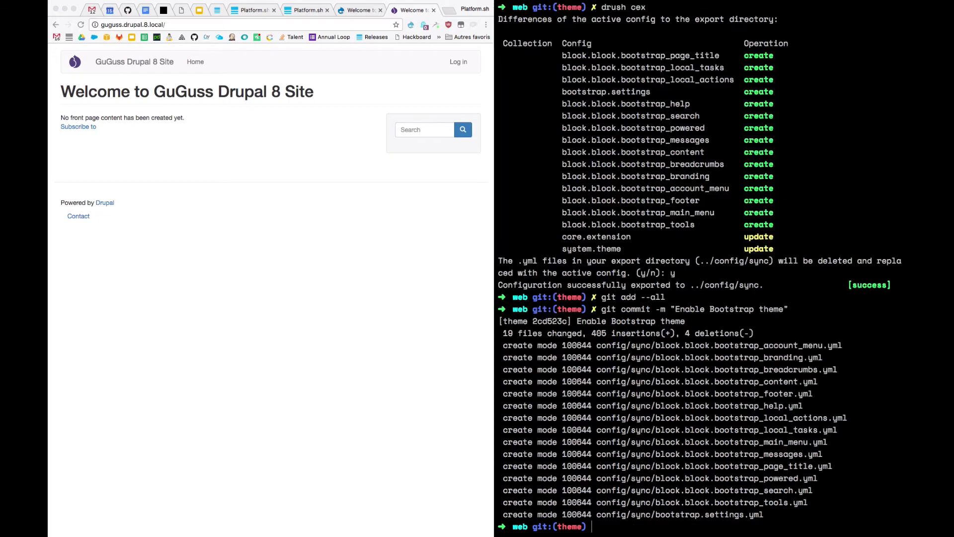
# Step: Commit as 'Enable Bootstrap theme' and push so the theme environment redeploys with its routes
pyautogui.write('git push')
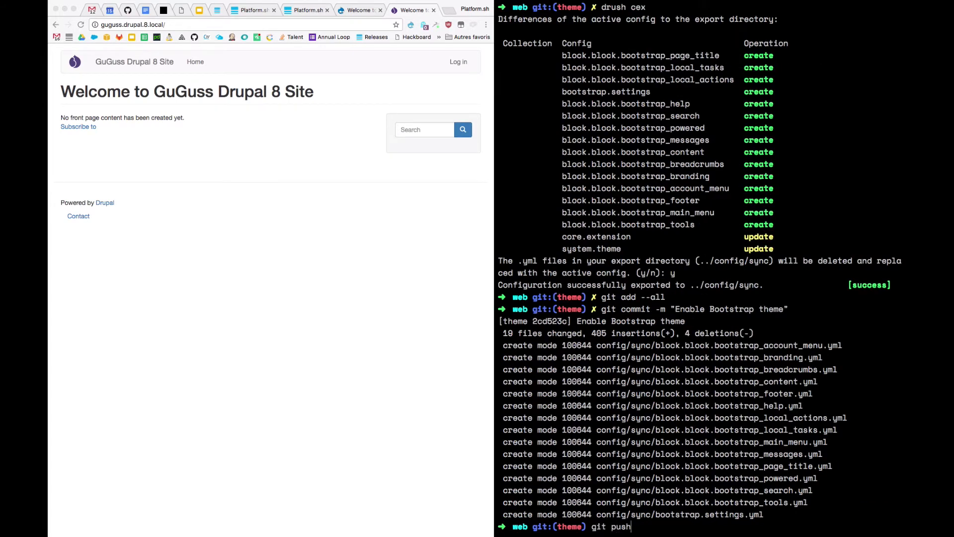
pyautogui.press('Return')
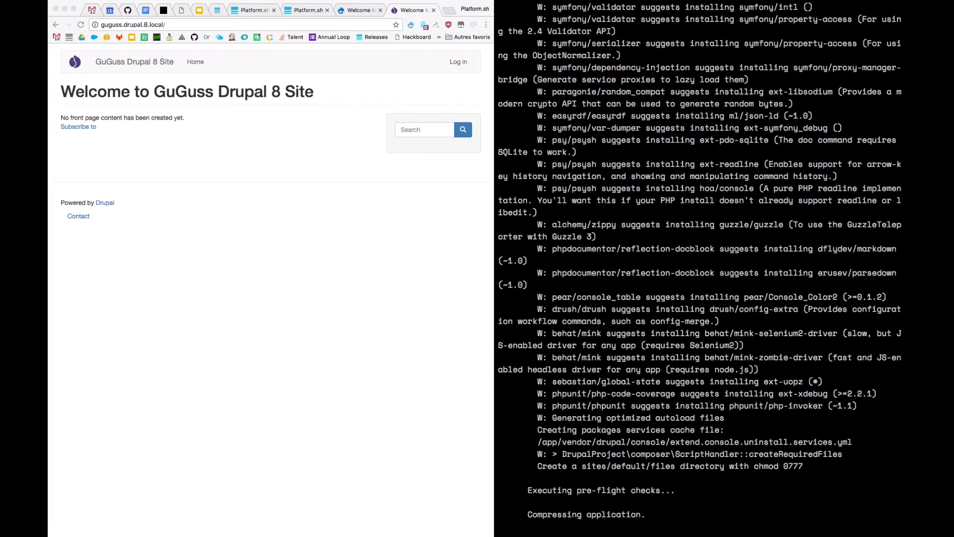
pyautogui.scroll(-3)
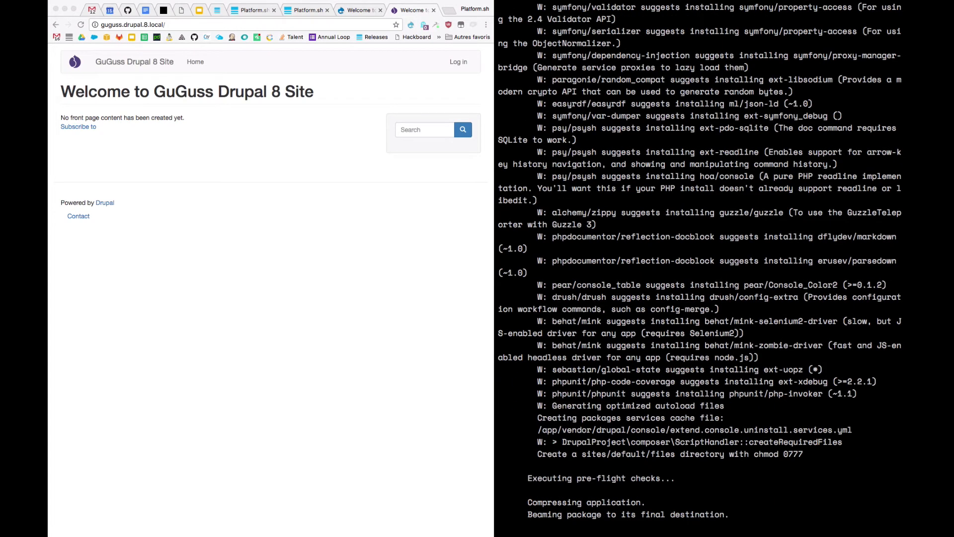
pyautogui.scroll(-3)
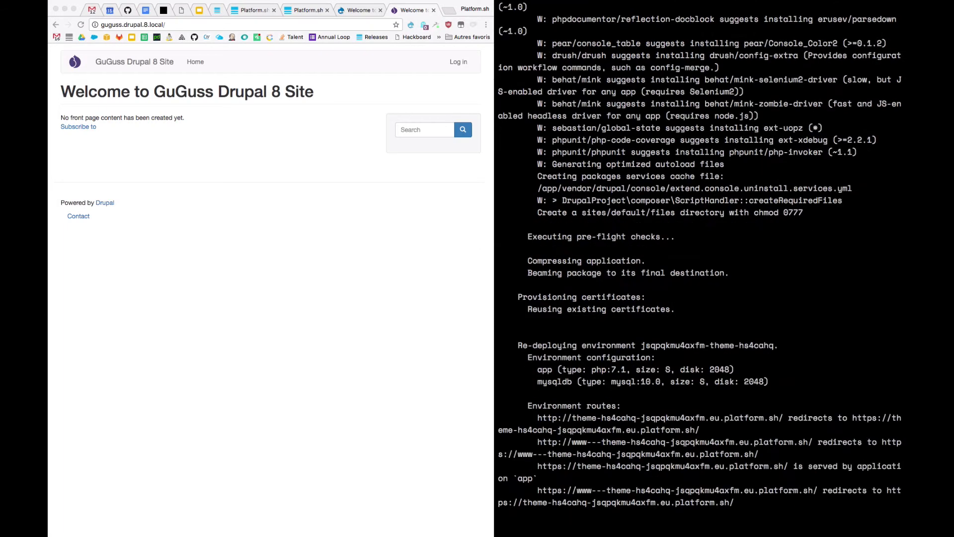
pyautogui.scroll(-3)
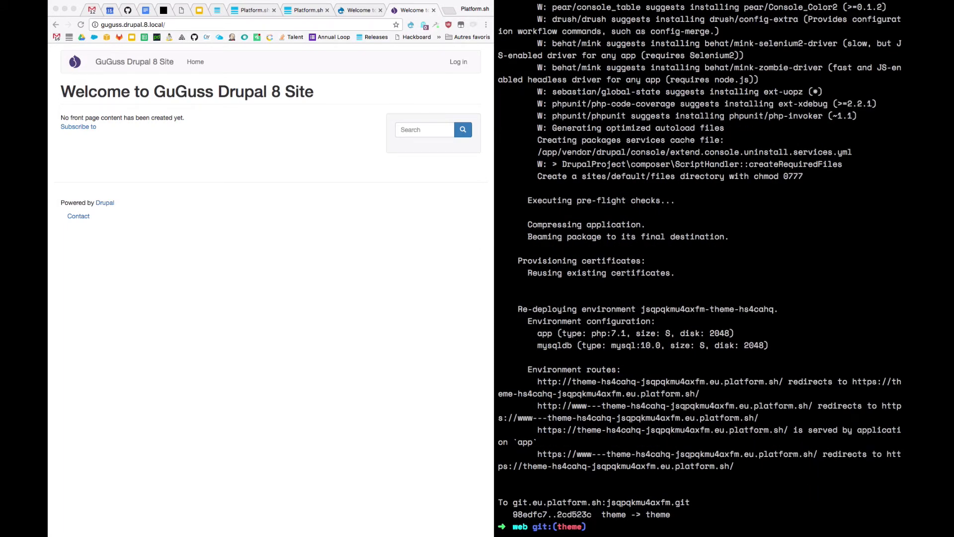
pyautogui.moveTo(600, 489)
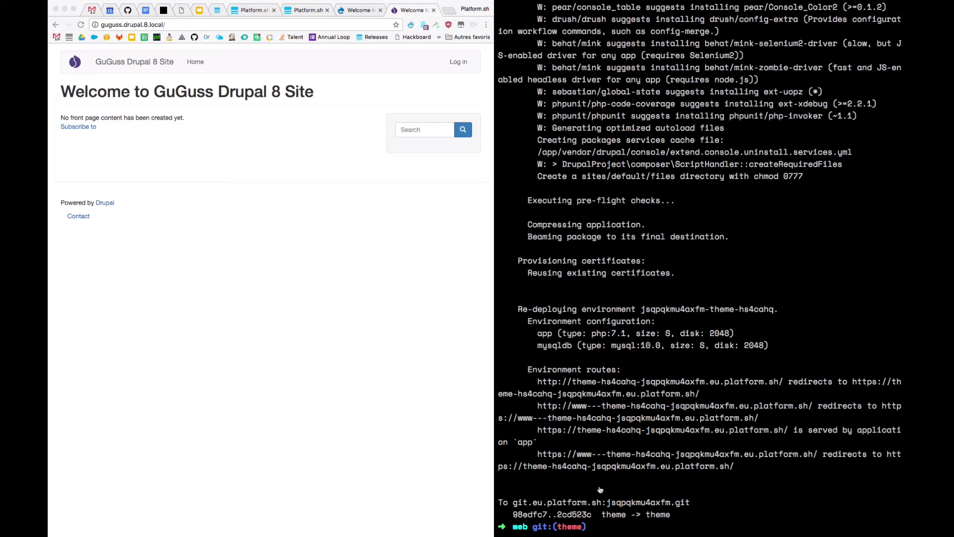
pyautogui.moveTo(586, 394)
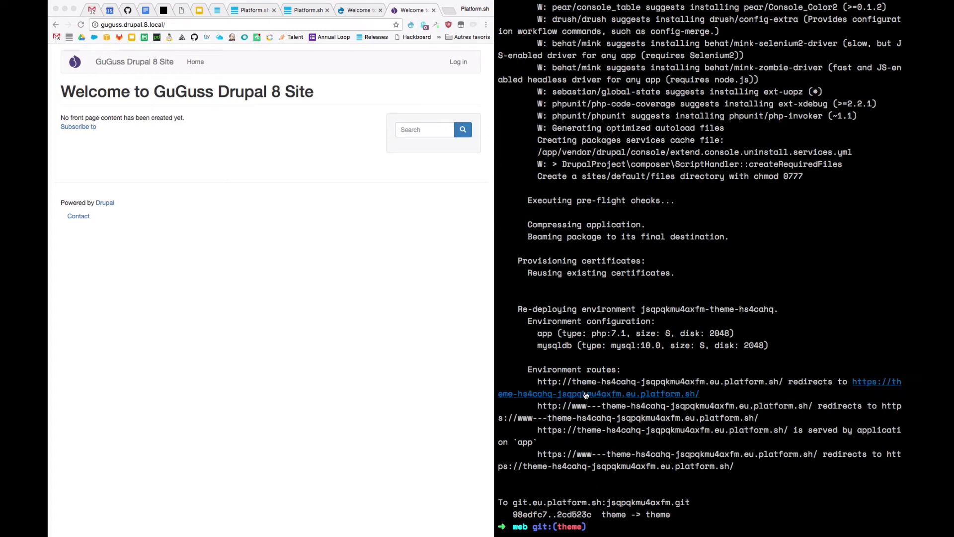
# Step: View the Bootstrap-styled theme site from its route URL, then the master site still on its original theme
pyautogui.click(585, 394)
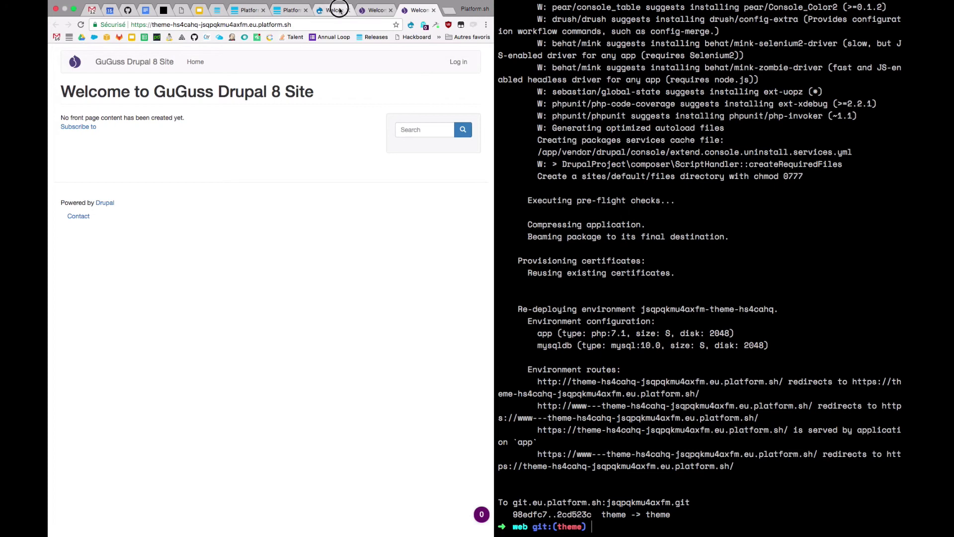
pyautogui.click(336, 9)
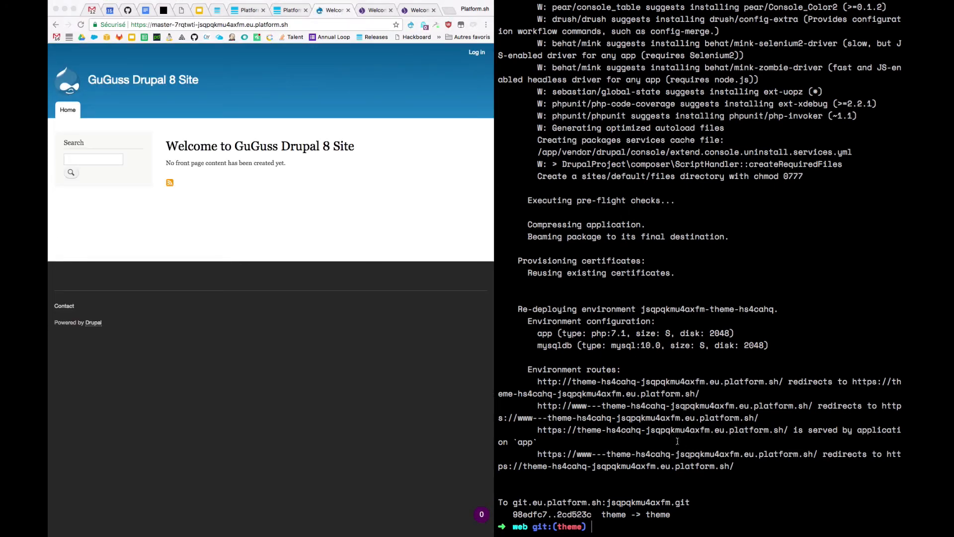
pyautogui.write('platform')
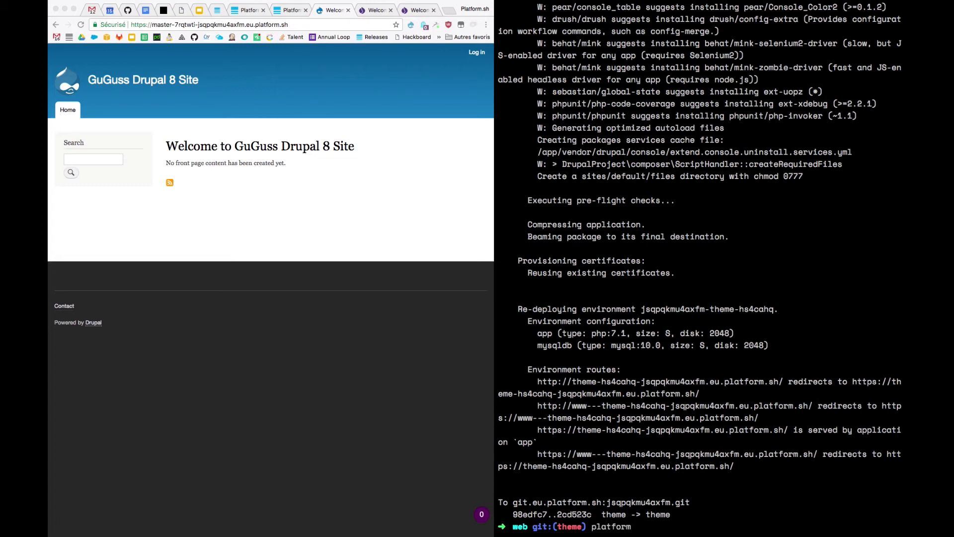
# Step: Check out master, then branch a new 'commerce' environment from it with platform environment:branch
pyautogui.write('checkout master')
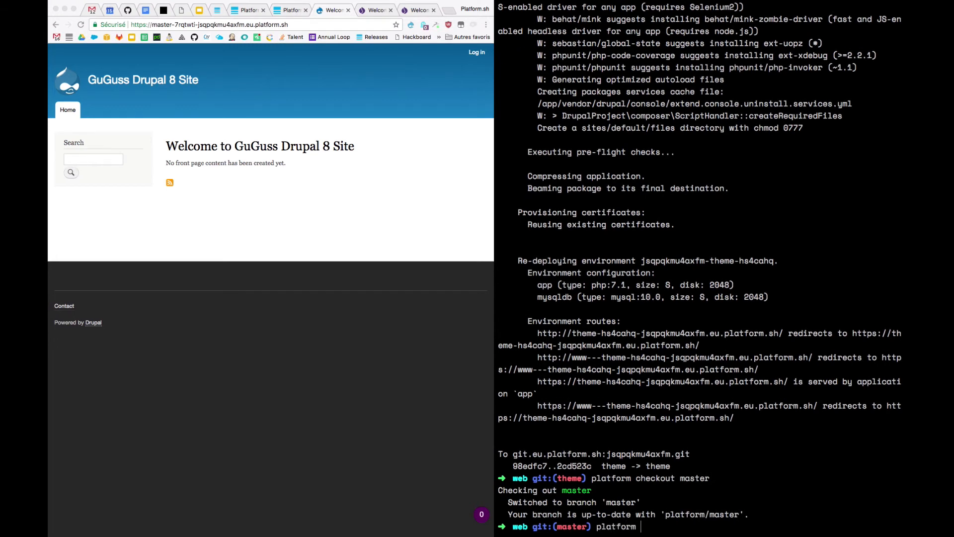
pyautogui.write('environment:')
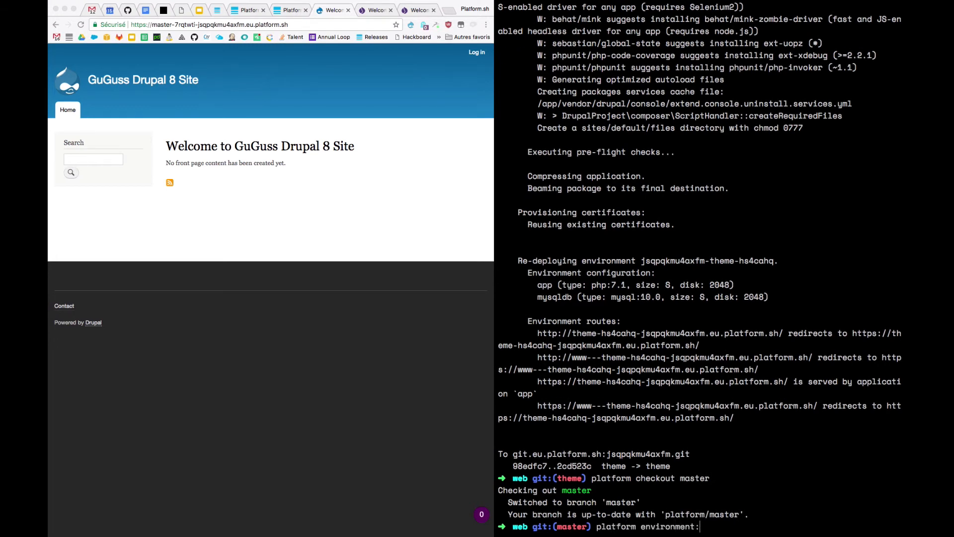
pyautogui.write('branch')
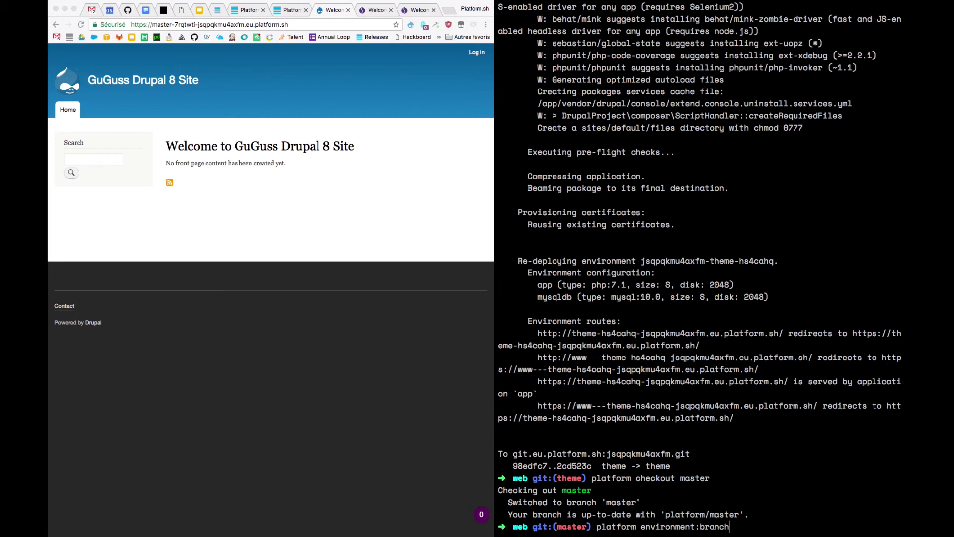
pyautogui.write('commerce')
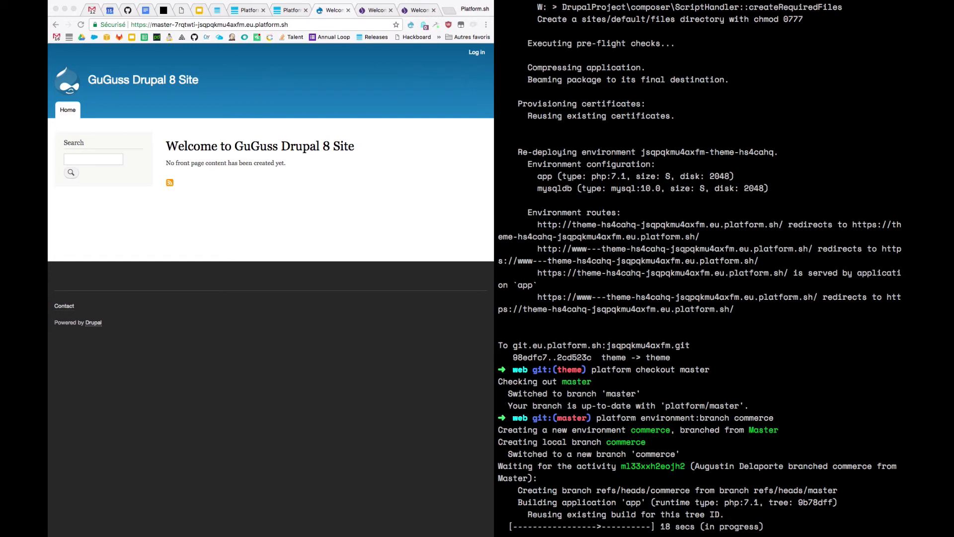
pyautogui.scroll(-3)
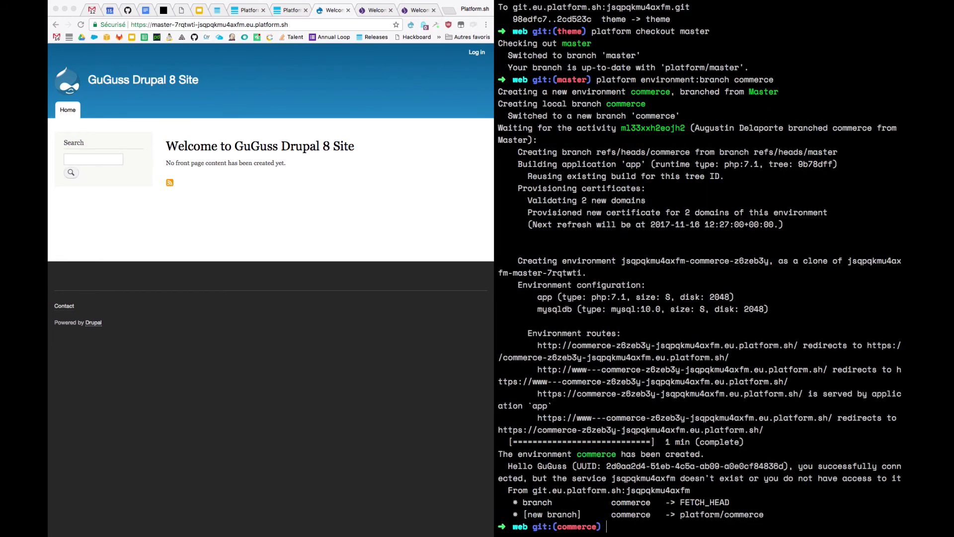
# Step: Require drupal/commerce with Composer on the commerce branch
pyautogui.write('composer re')
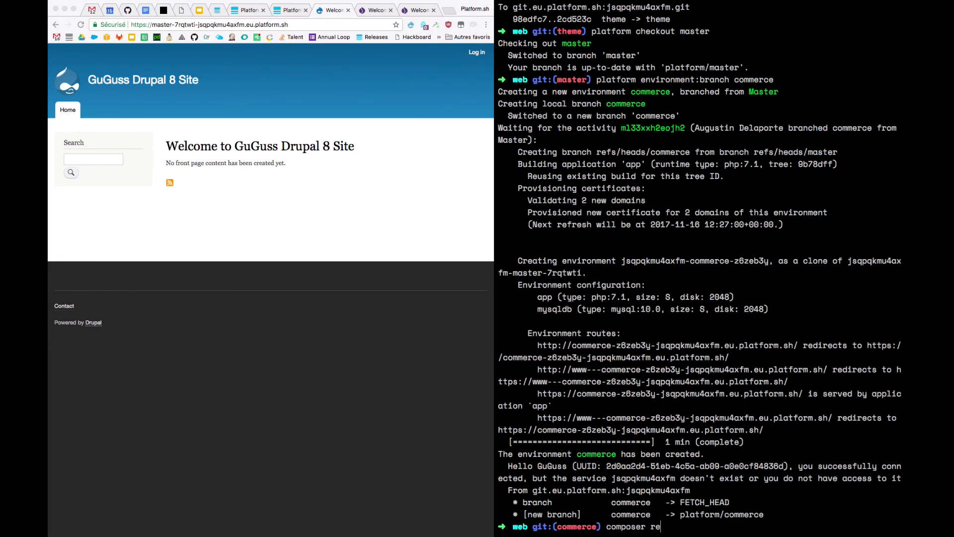
pyautogui.write('quire drupal/commerce')
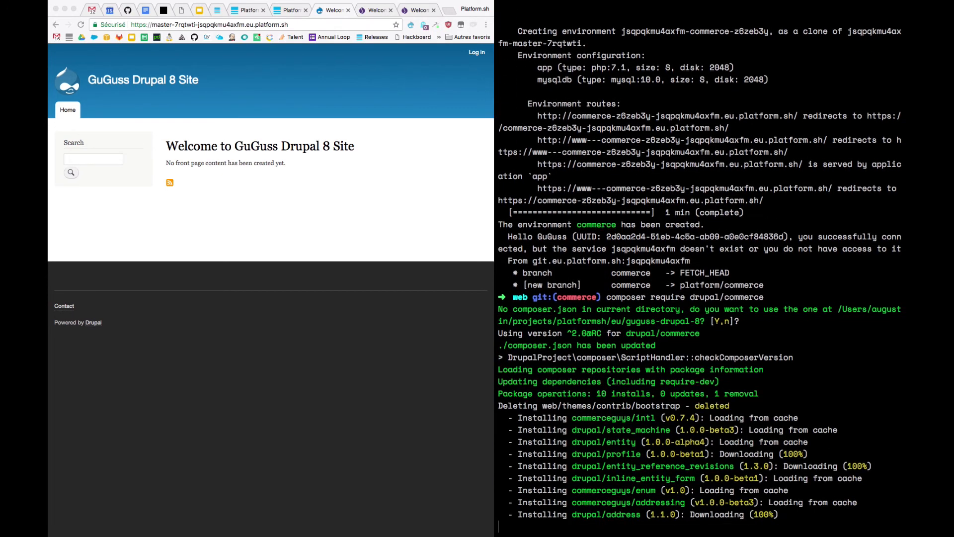
pyautogui.scroll(-3)
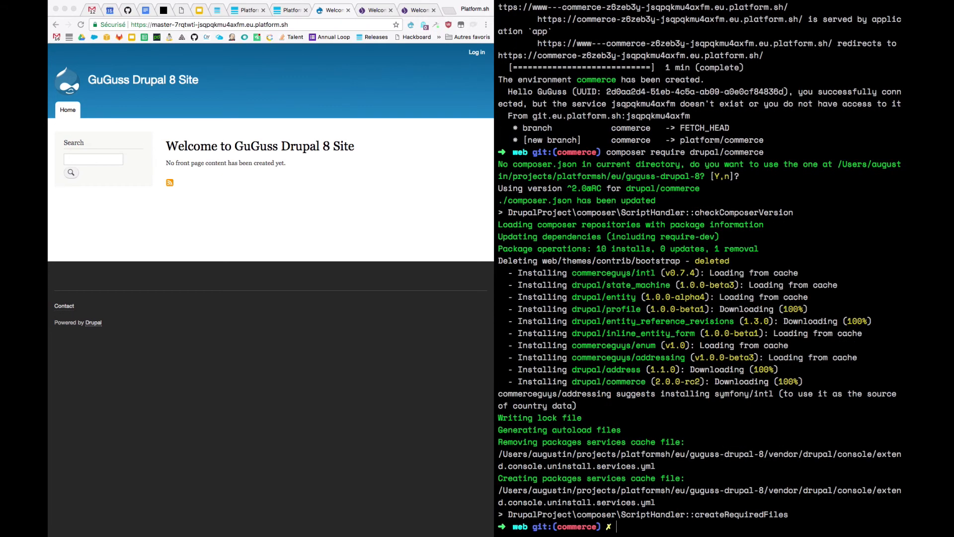
# Step: Enable the Commerce module with drush en commerce -y and export configuration with drush cex
pyautogui.write('drush en')
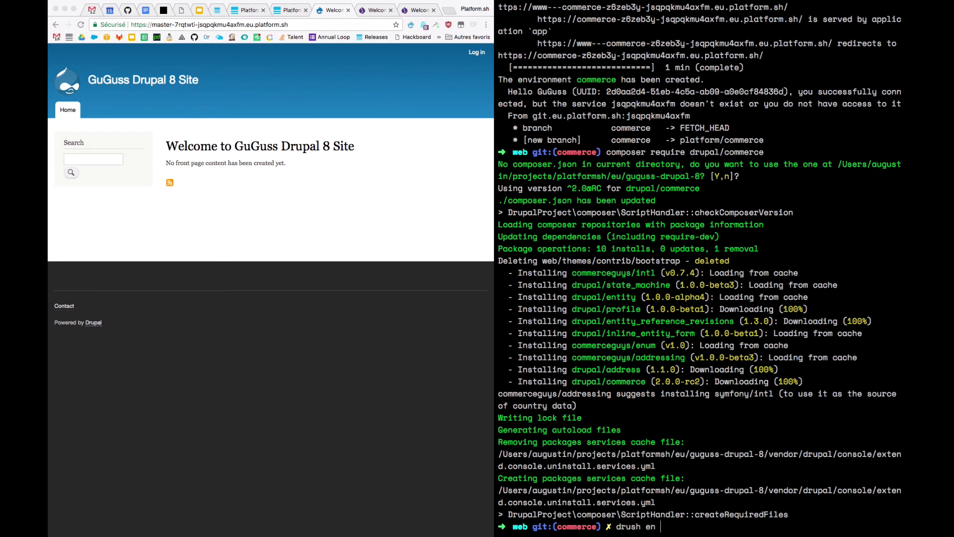
pyautogui.write('commerce -y')
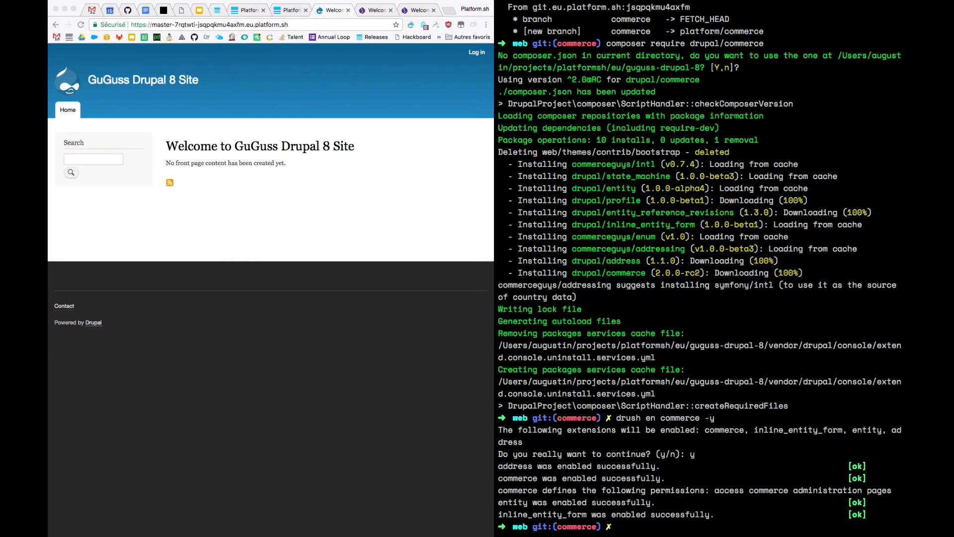
pyautogui.write('drush cex')
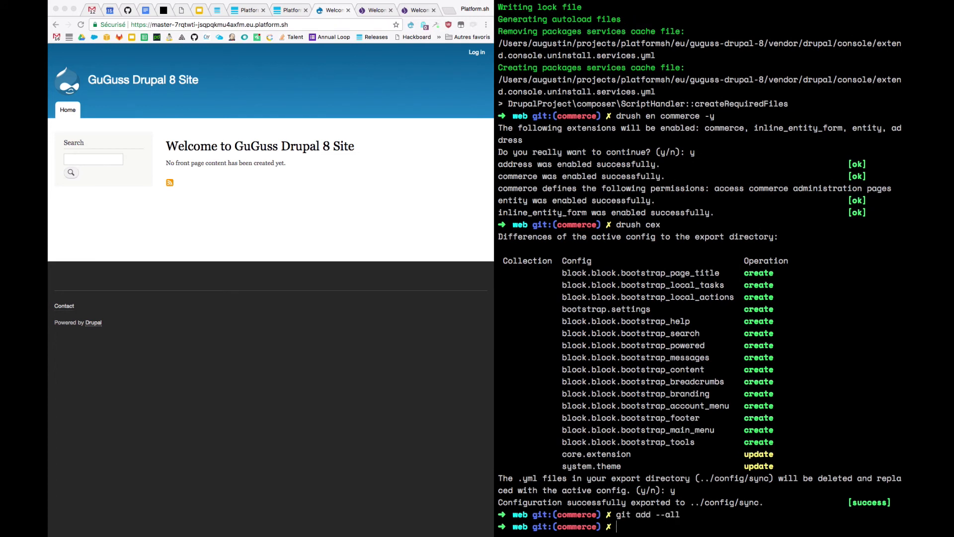
# Step: Commit as 'Enable Commerce module' and push so the commerce environment redeploys
pyautogui.write('git commit -m "Enable')
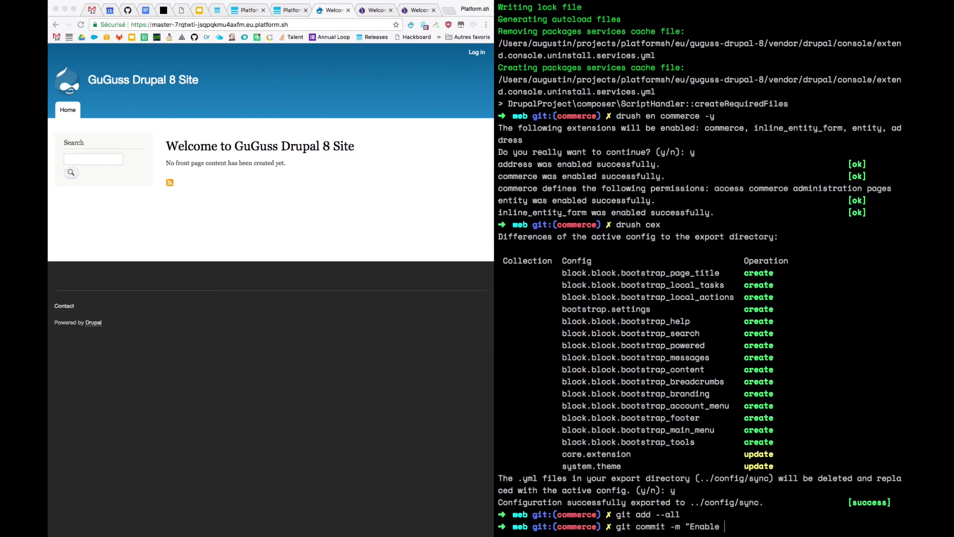
pyautogui.write('Commerce module"')
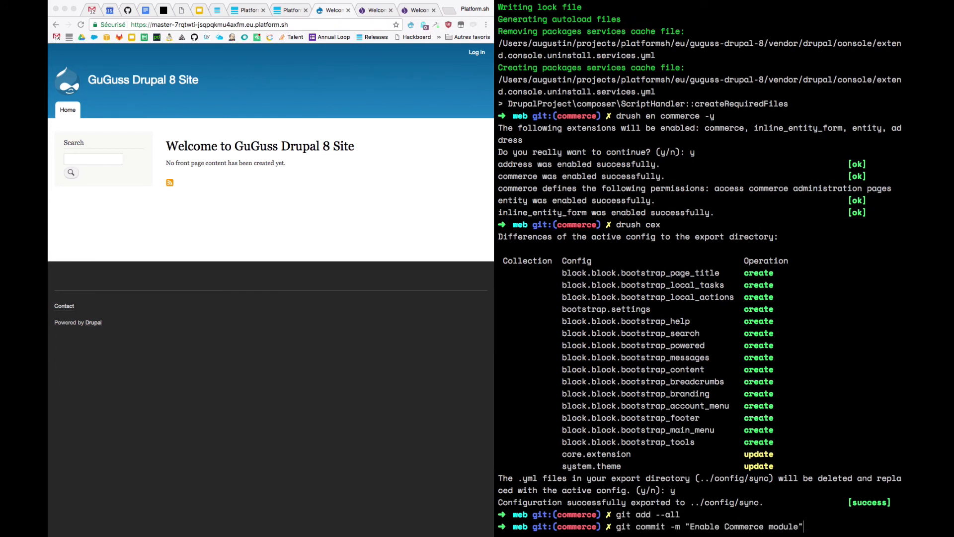
pyautogui.press('Enter')
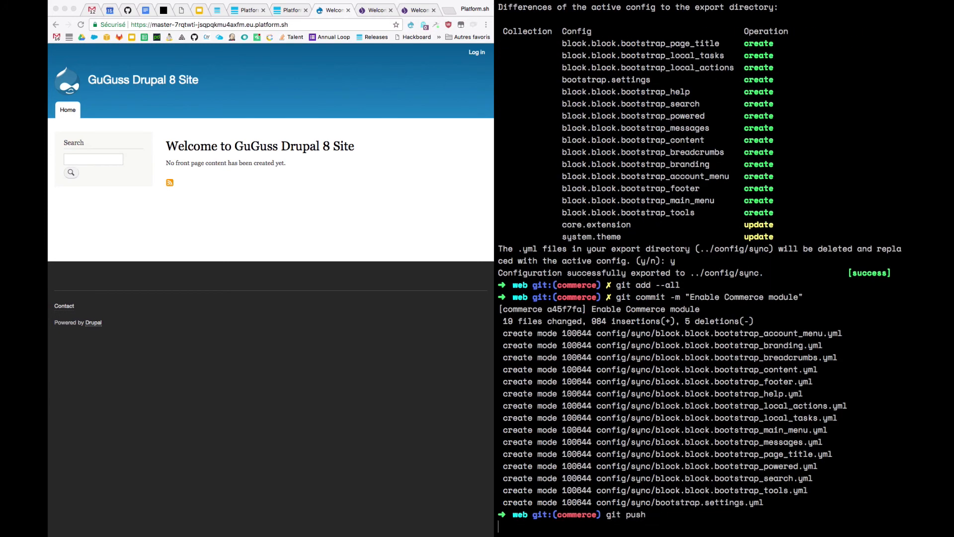
pyautogui.press('Return')
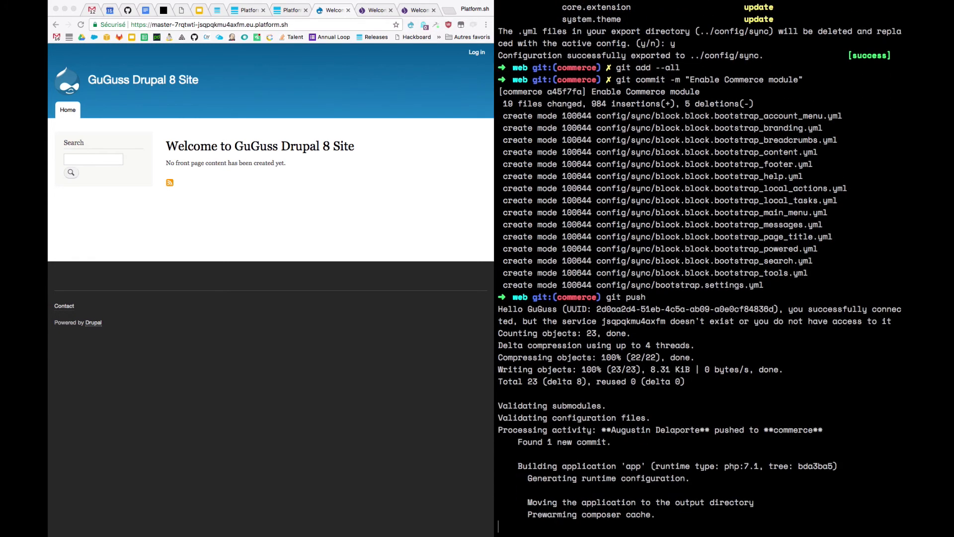
pyautogui.scroll(-3)
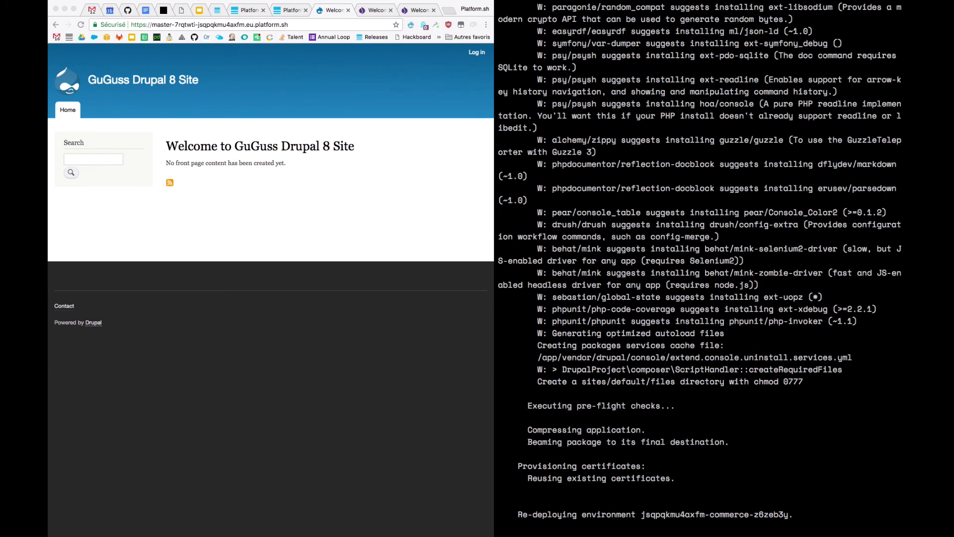
pyautogui.scroll(-3)
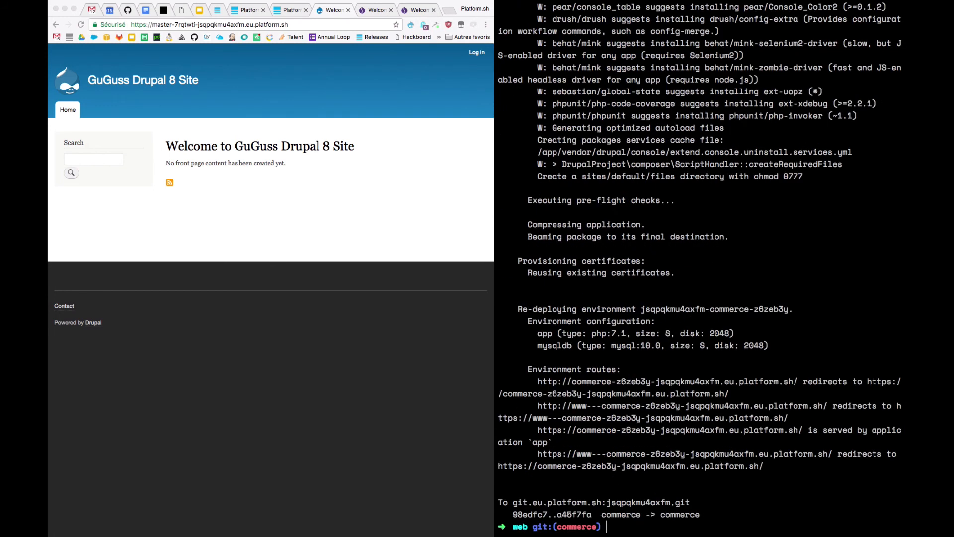
# Step: Generate a one-time login link with platform drush uli
pyautogui.write('platform drush uli')
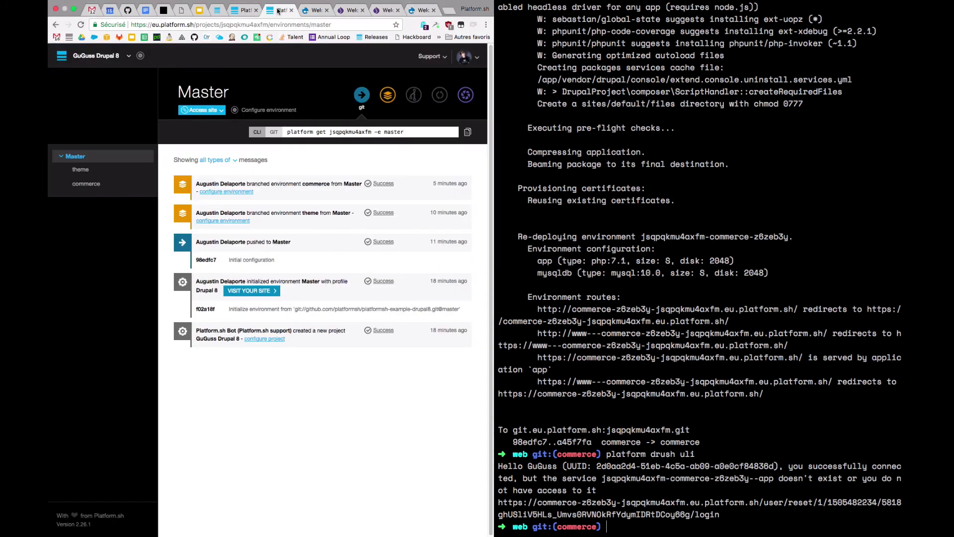
pyautogui.moveTo(112, 187)
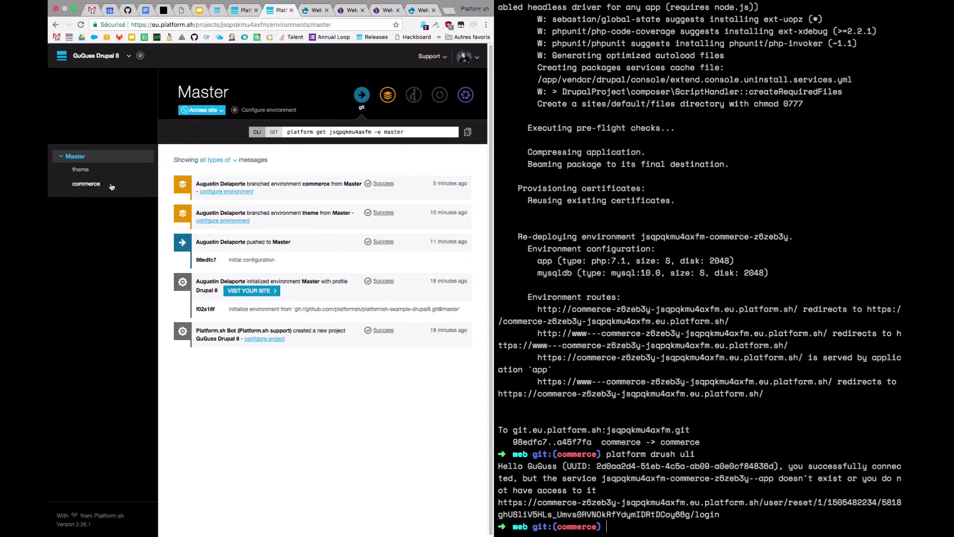
# Step: Select the theme environment and bring up 'Merge theme into Master' without confirming
pyautogui.click(80, 168)
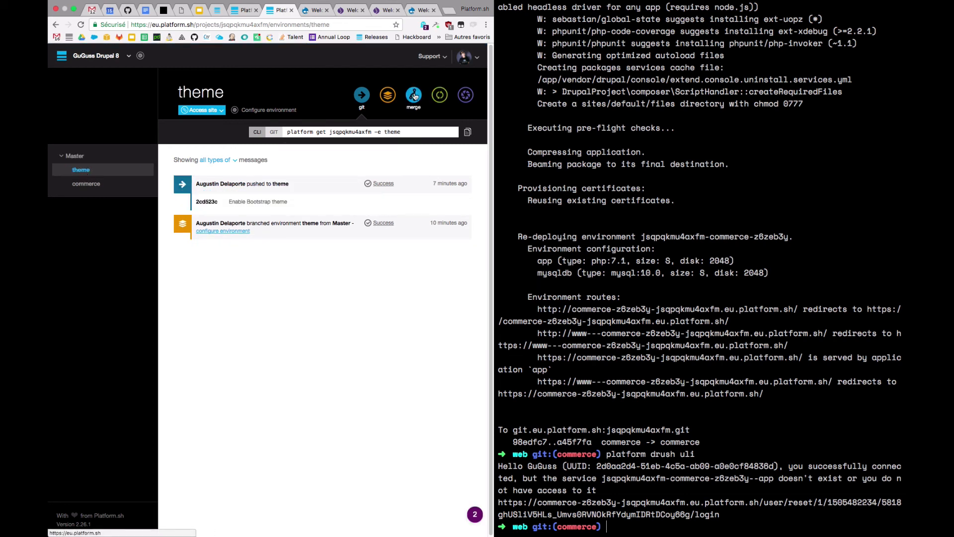
pyautogui.click(414, 94)
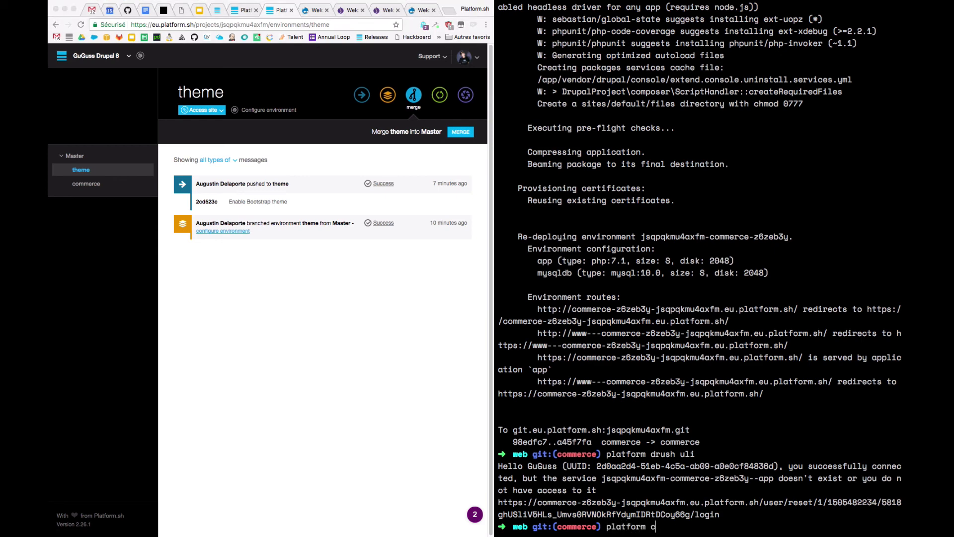
# Step: Check out the theme branch locally and start the platform environment:merge command
pyautogui.write('heckout theme')
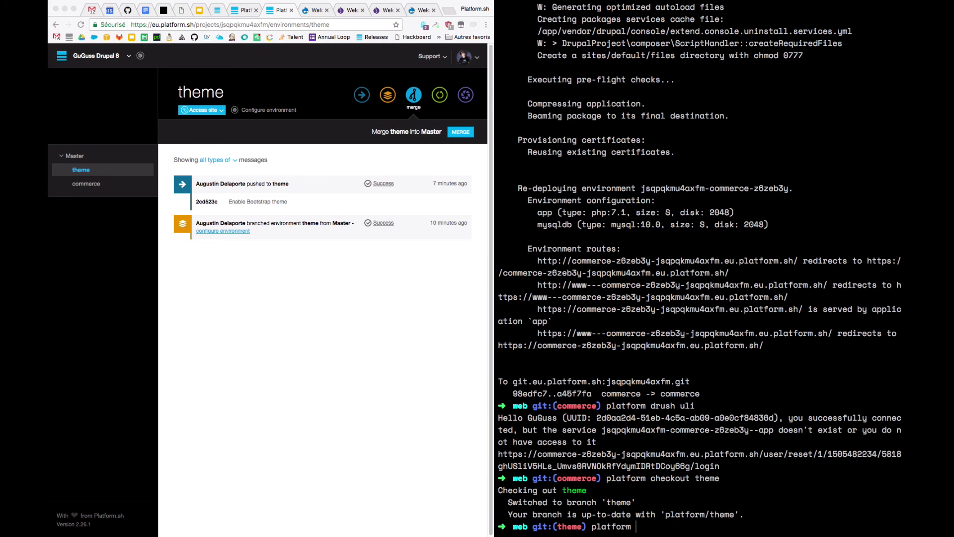
pyautogui.write('environmen')
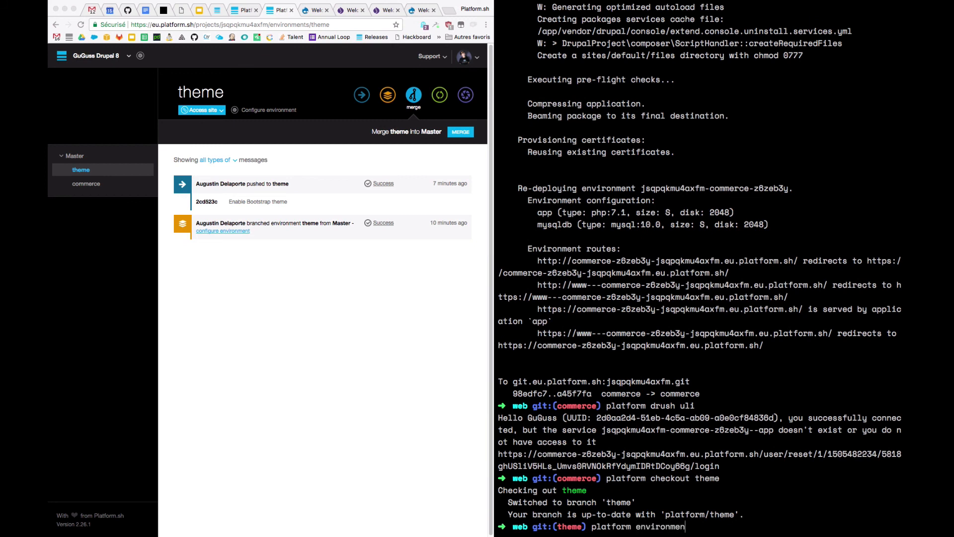
pyautogui.write('t:merge')
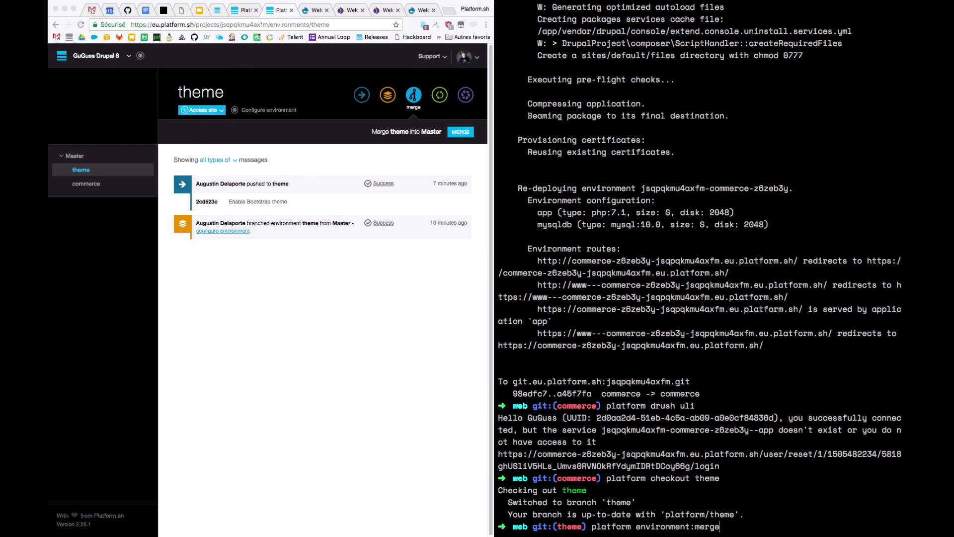